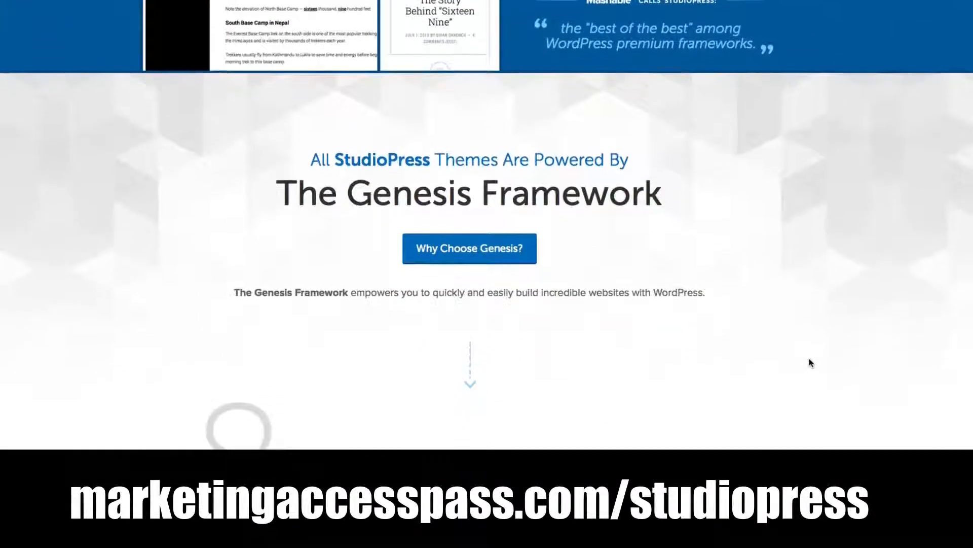
Browse the Genesis framework page, flipping through the reasons to choose Genesis.
{"action": "scroll", "scroll_direction": "down", "scroll_amount": 3}
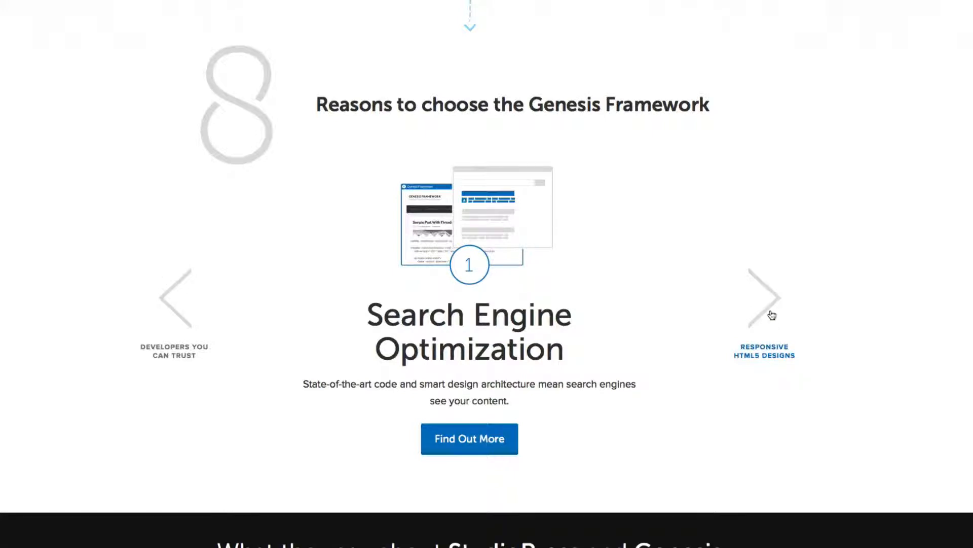
{"action": "left_click", "coordinate": [764, 297]}
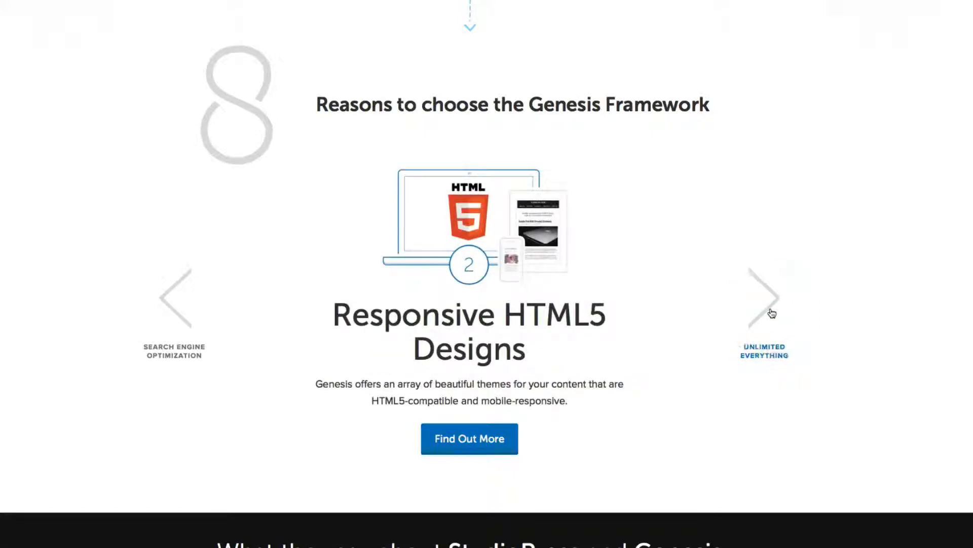
{"action": "left_click", "coordinate": [767, 303]}
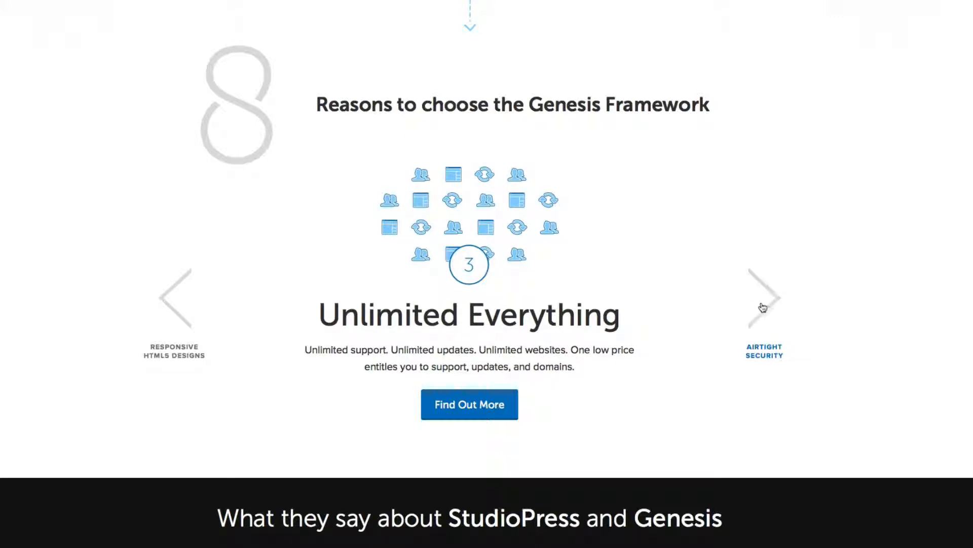
{"action": "scroll", "scroll_direction": "down", "scroll_amount": 3}
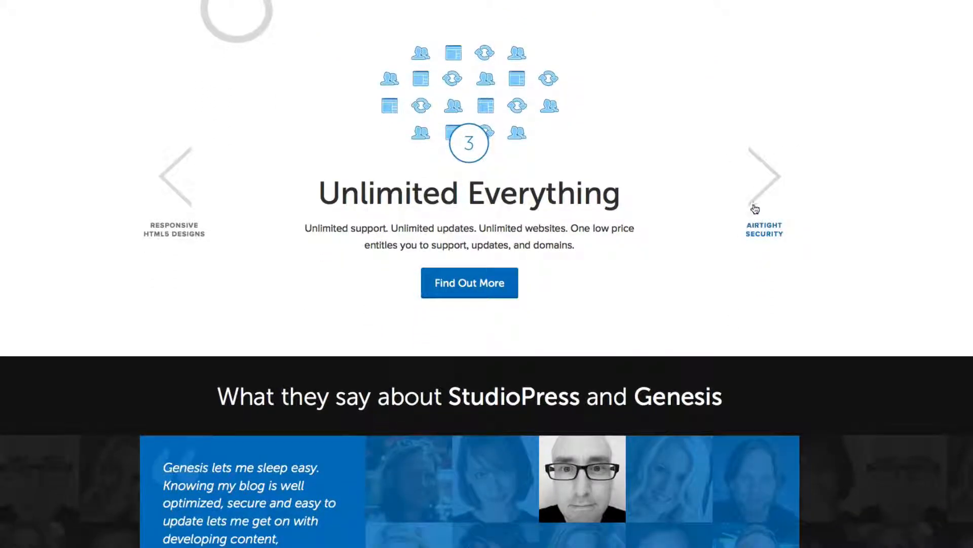
{"action": "scroll", "scroll_direction": "down", "scroll_amount": 3}
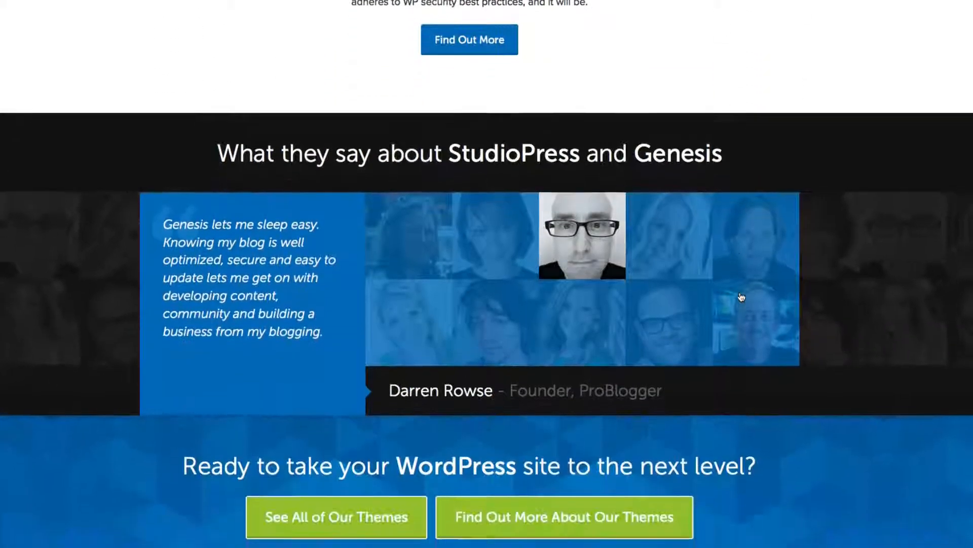
{"action": "scroll", "scroll_direction": "up", "scroll_amount": 3}
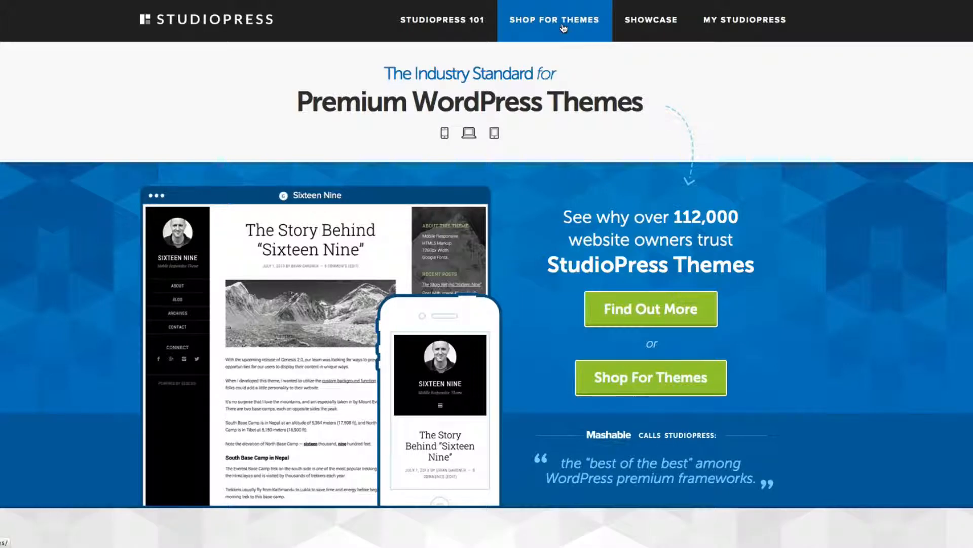
Go to Shop For Themes and scroll through the full gallery of Genesis theme designs.
{"action": "left_click", "coordinate": [554, 20]}
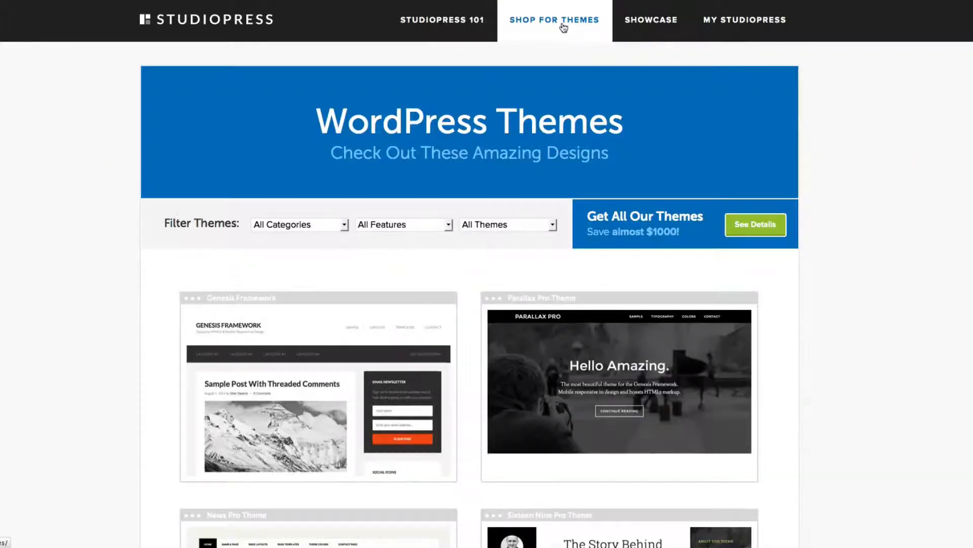
{"action": "scroll", "scroll_direction": "down", "scroll_amount": 3}
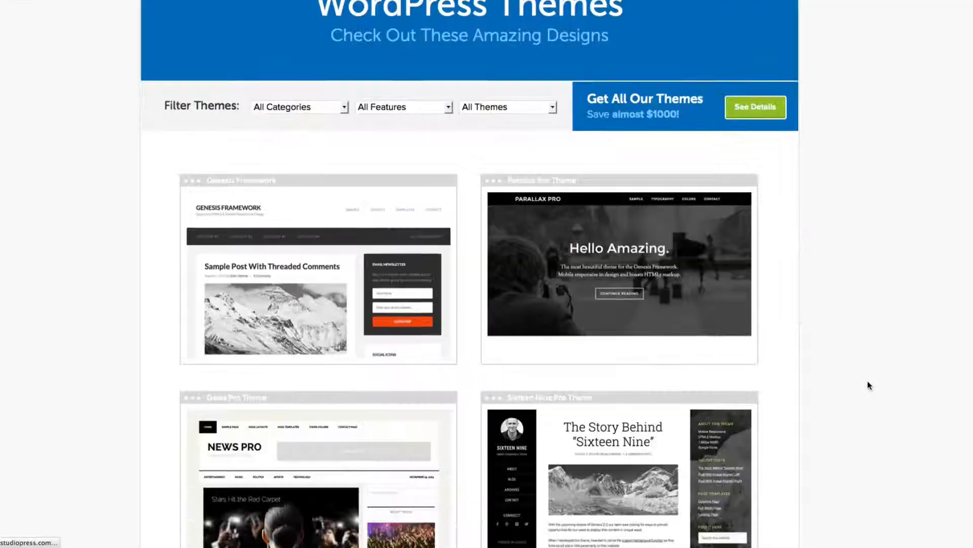
{"action": "scroll", "scroll_direction": "down", "scroll_amount": 3}
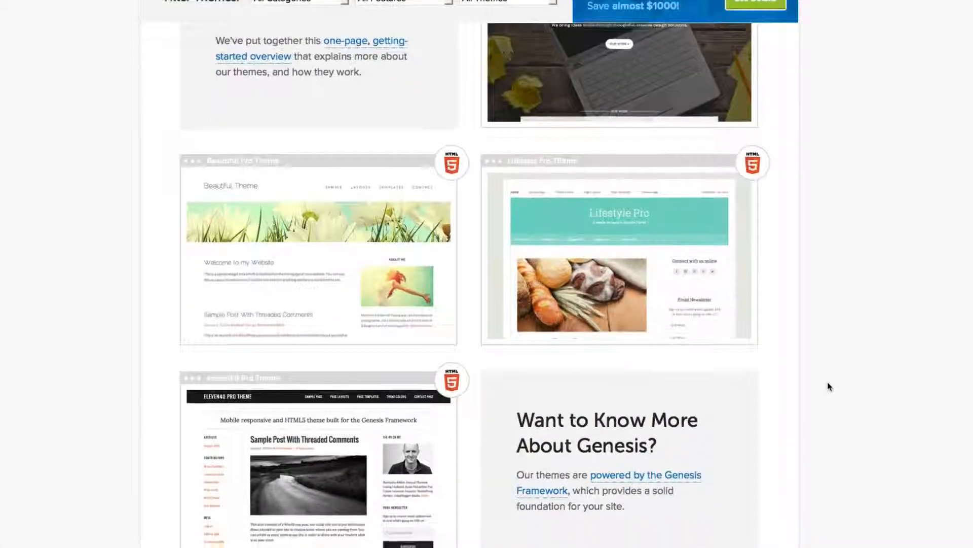
{"action": "scroll", "scroll_direction": "down", "scroll_amount": 3}
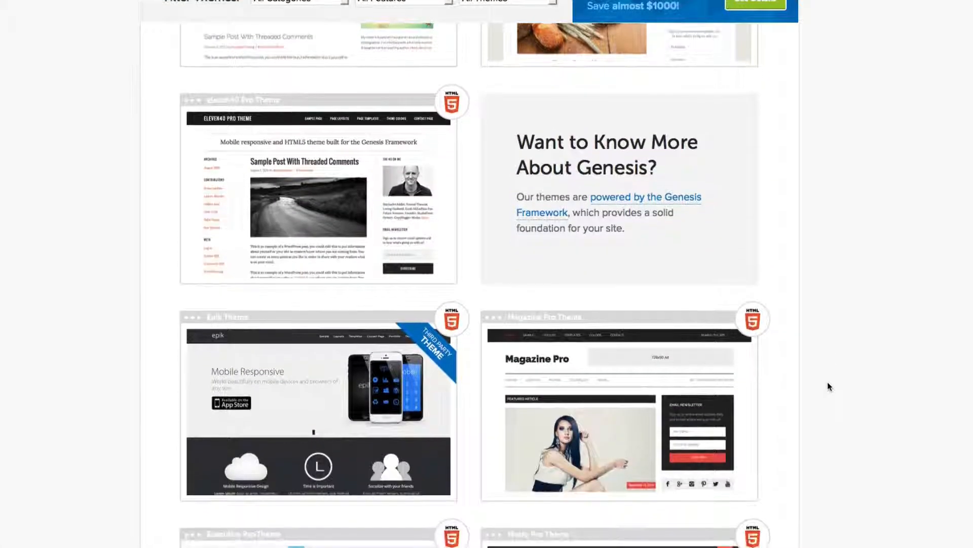
{"action": "scroll", "scroll_direction": "down", "scroll_amount": 3}
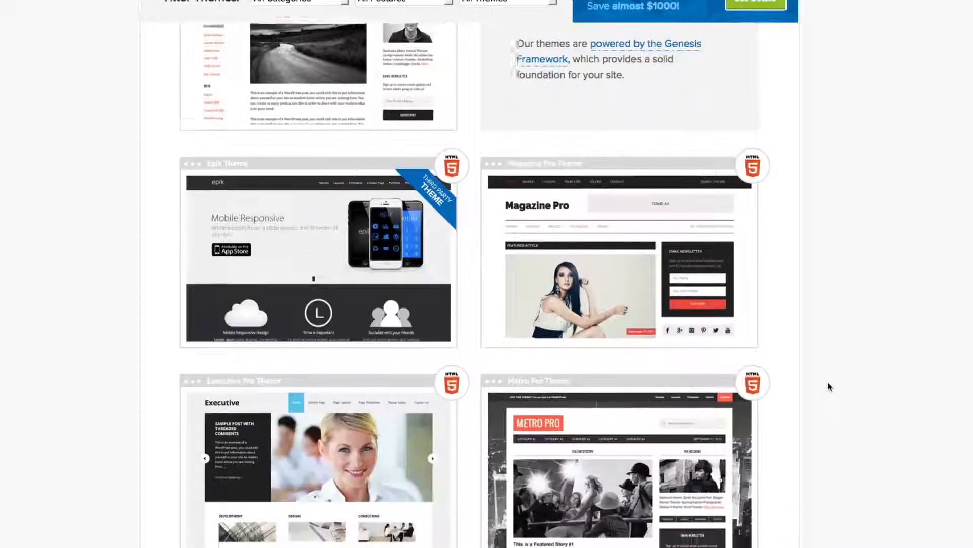
{"action": "scroll", "scroll_direction": "down", "scroll_amount": 3}
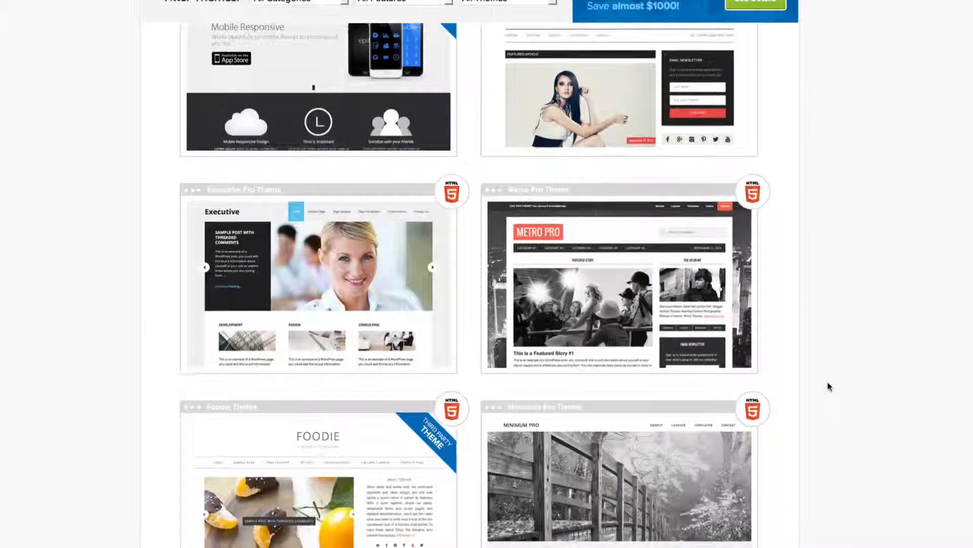
{"action": "scroll", "scroll_direction": "down", "scroll_amount": 3}
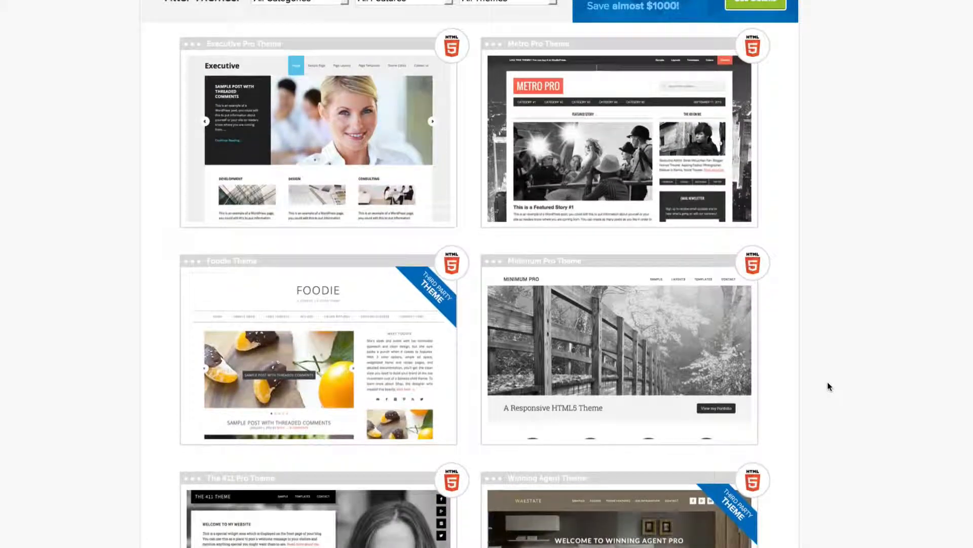
{"action": "scroll", "scroll_direction": "down", "scroll_amount": 3}
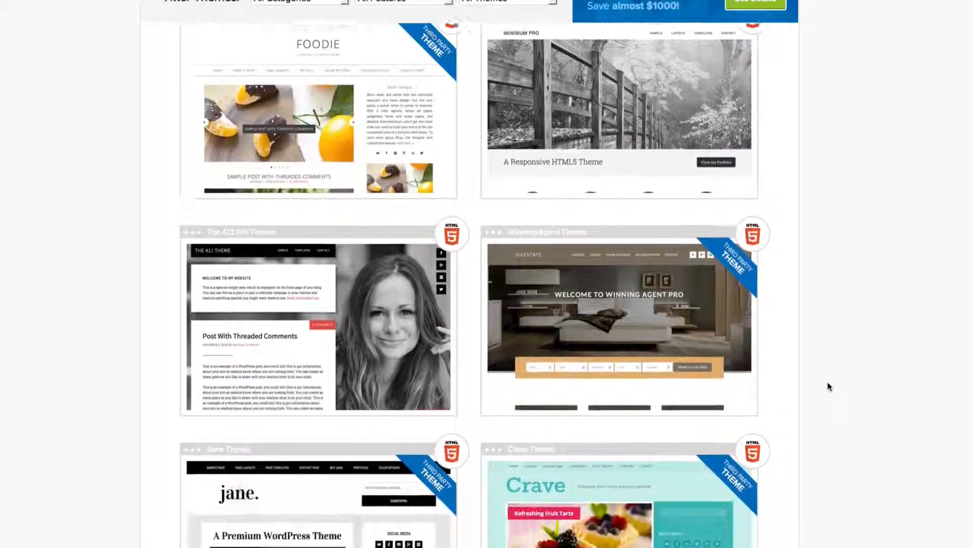
{"action": "scroll", "scroll_direction": "down", "scroll_amount": 3}
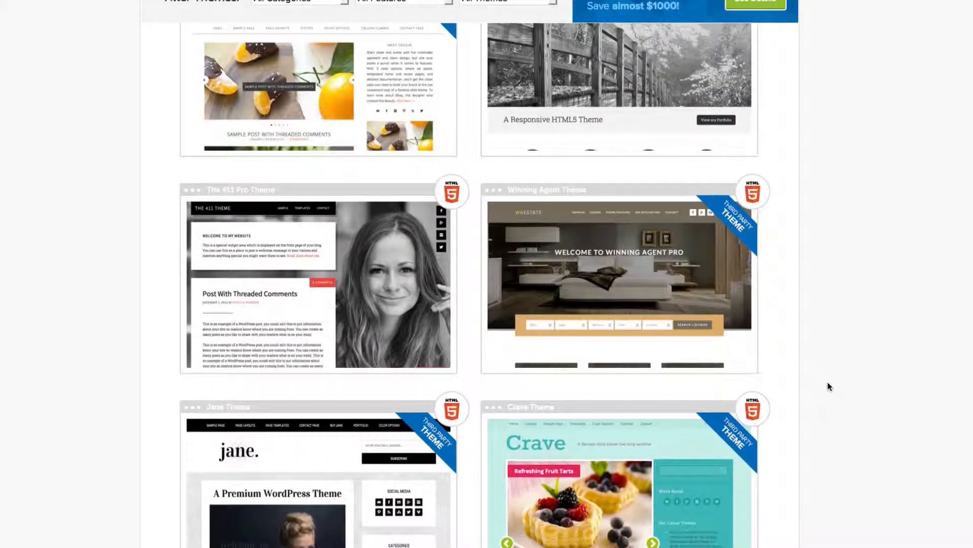
{"action": "scroll", "scroll_direction": "down", "scroll_amount": 3}
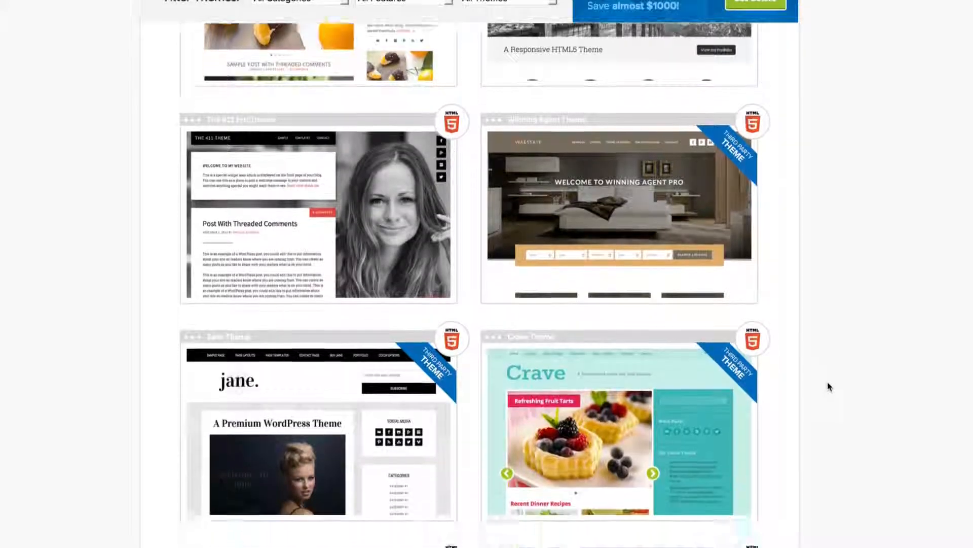
{"action": "scroll", "scroll_direction": "down", "scroll_amount": 3}
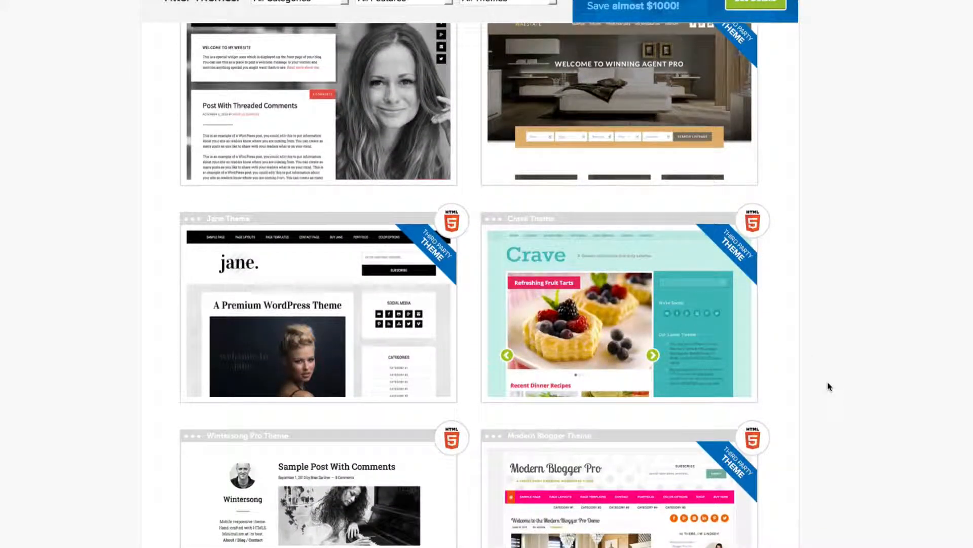
{"action": "scroll", "scroll_direction": "down", "scroll_amount": 3}
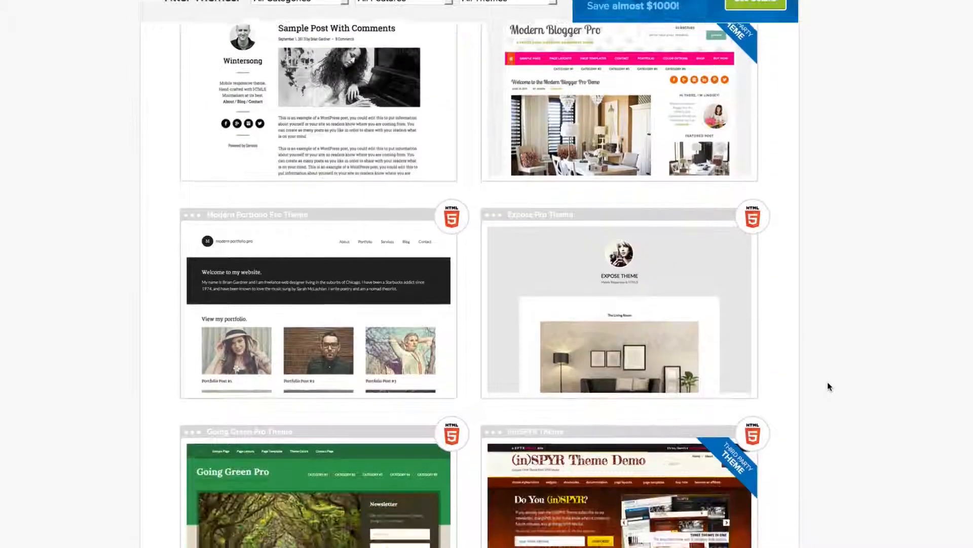
{"action": "scroll", "scroll_direction": "down", "scroll_amount": 3}
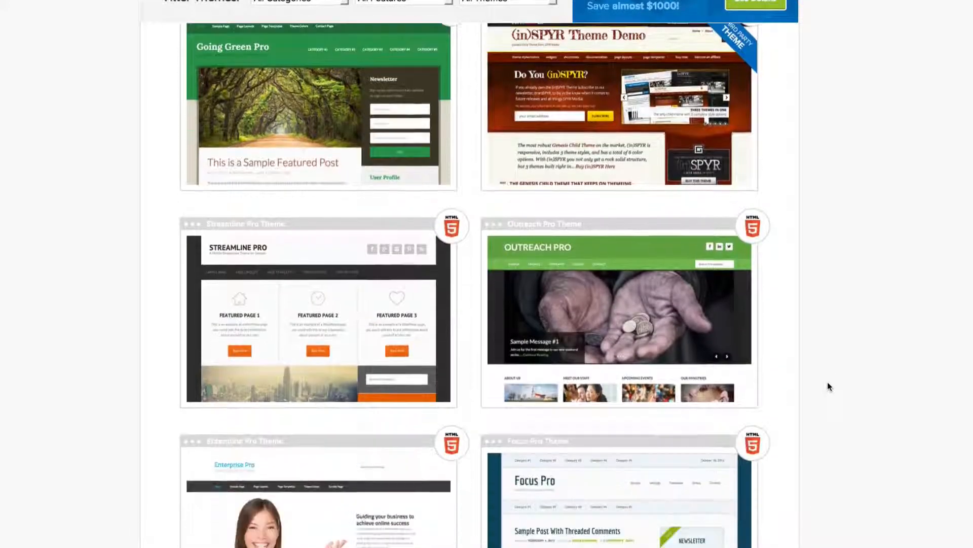
{"action": "scroll", "scroll_direction": "down", "scroll_amount": 3}
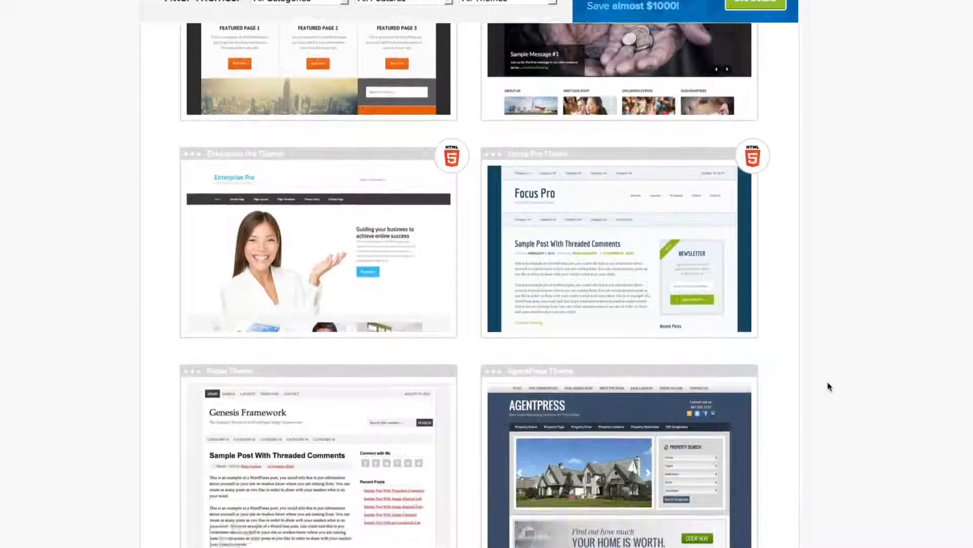
{"action": "scroll", "scroll_direction": "down", "scroll_amount": 3}
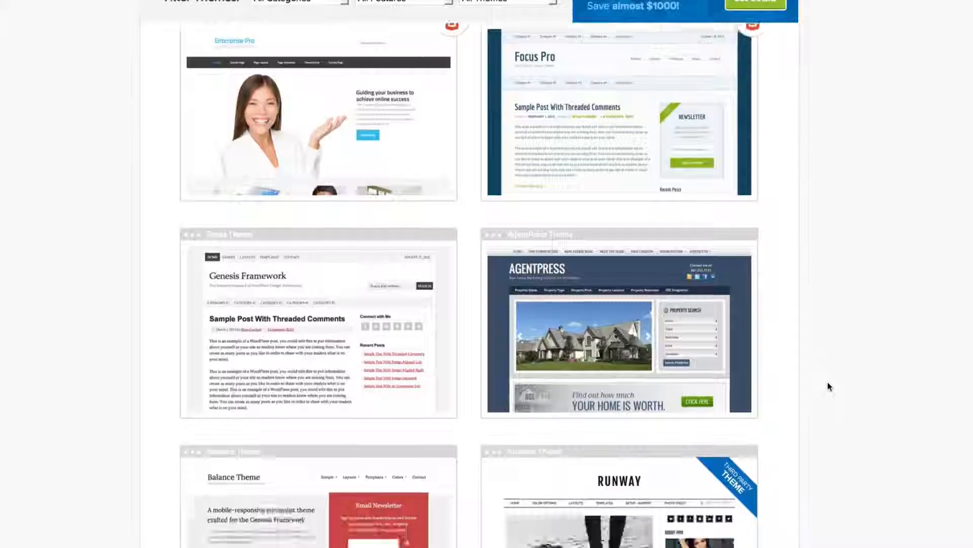
{"action": "scroll", "scroll_direction": "down", "scroll_amount": 3}
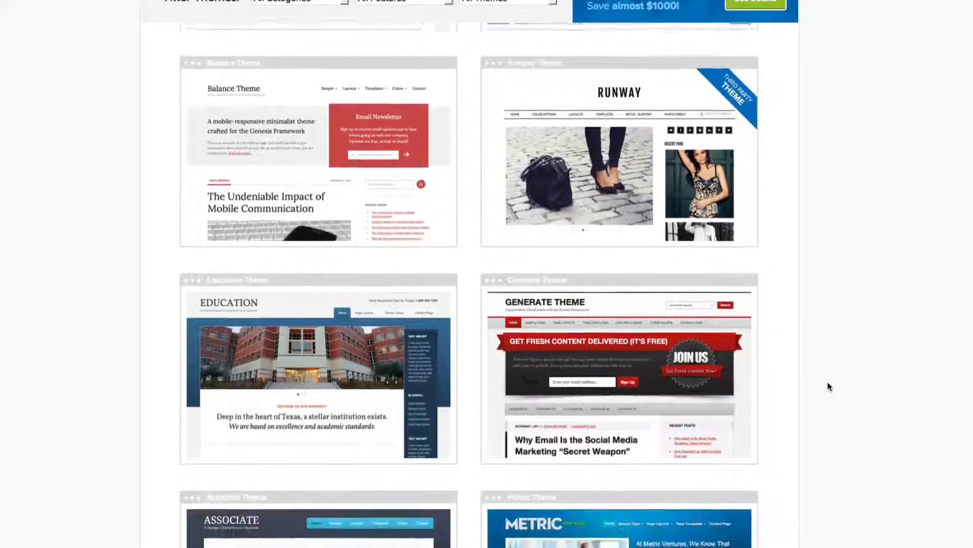
{"action": "scroll", "scroll_direction": "down", "scroll_amount": 3}
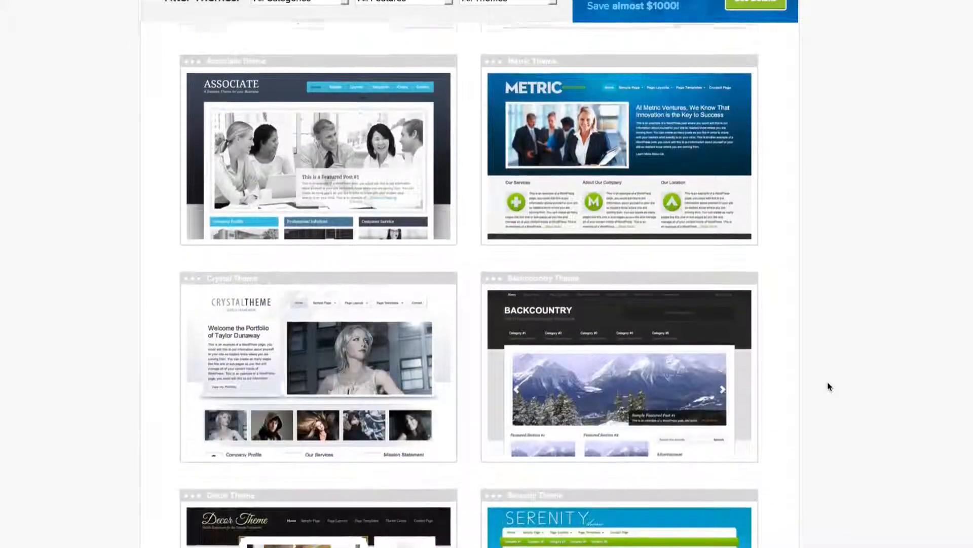
{"action": "scroll", "scroll_direction": "down", "scroll_amount": 3}
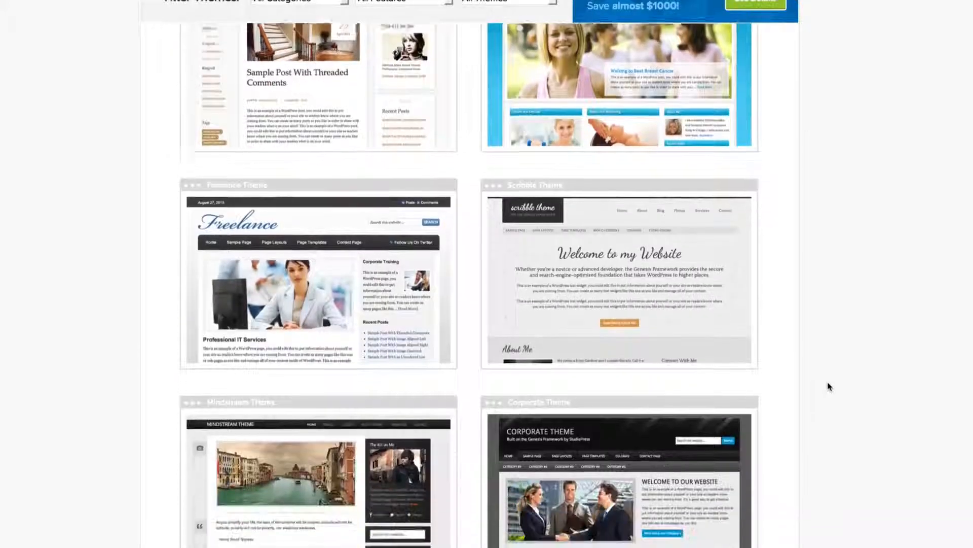
{"action": "scroll", "scroll_direction": "down", "scroll_amount": 3}
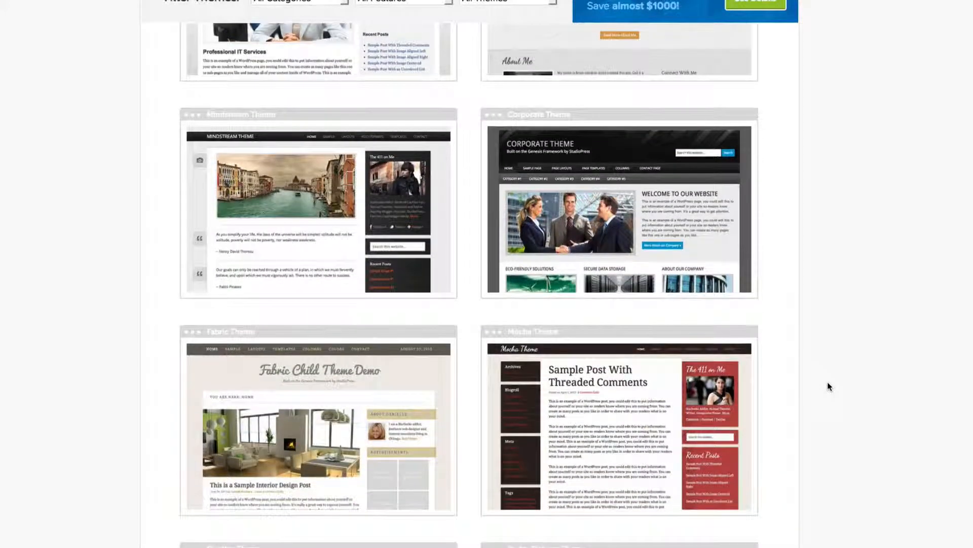
{"action": "scroll", "scroll_direction": "down", "scroll_amount": 3}
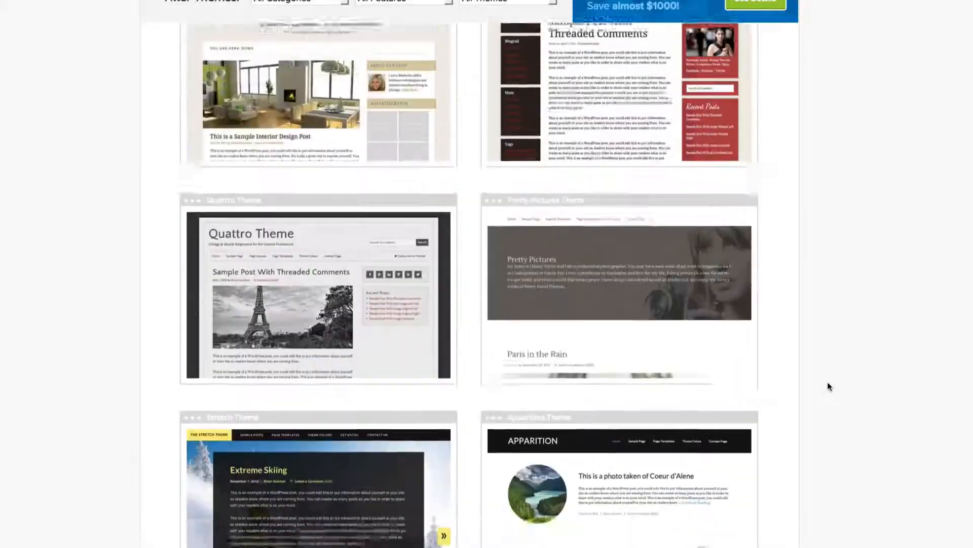
{"action": "scroll", "scroll_direction": "down", "scroll_amount": 3}
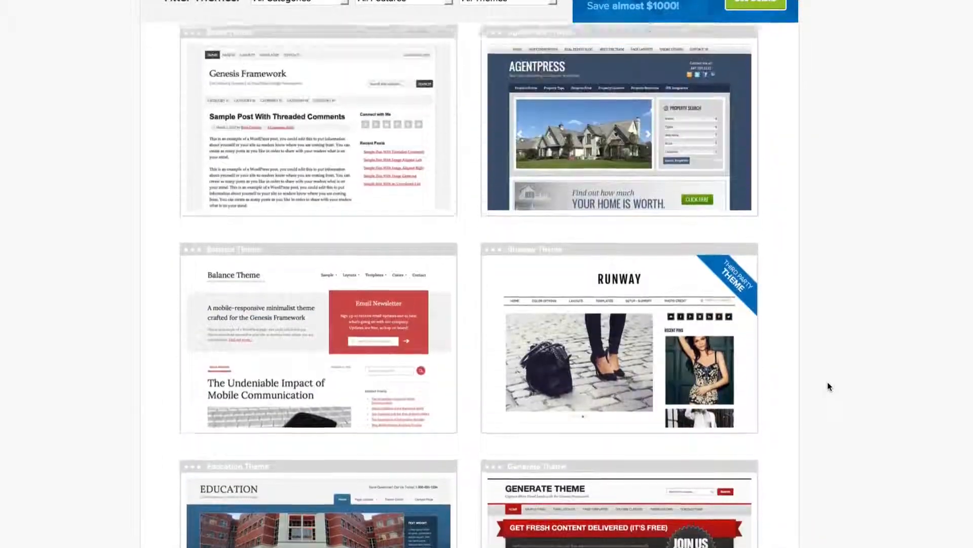
{"action": "scroll", "scroll_direction": "down", "scroll_amount": 3}
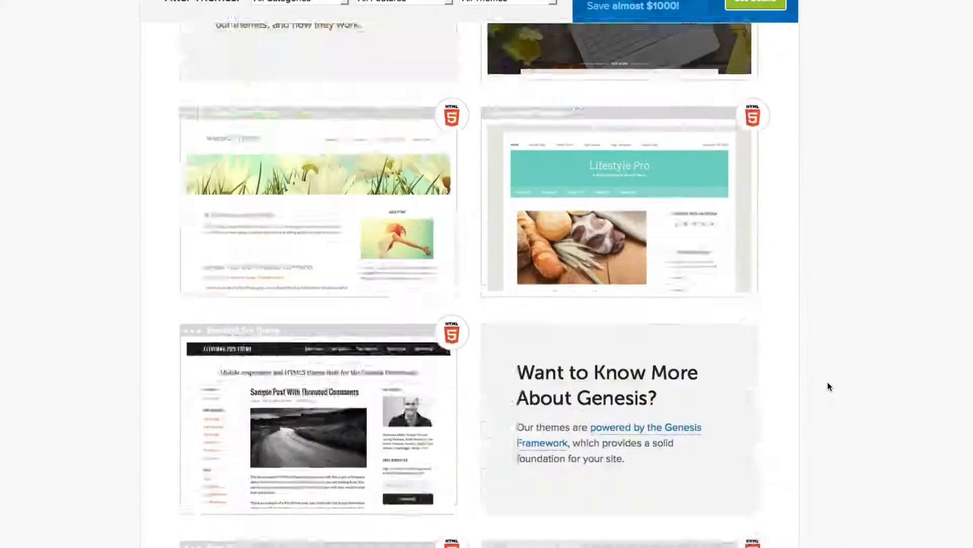
{"action": "scroll", "scroll_direction": "up", "scroll_amount": 3}
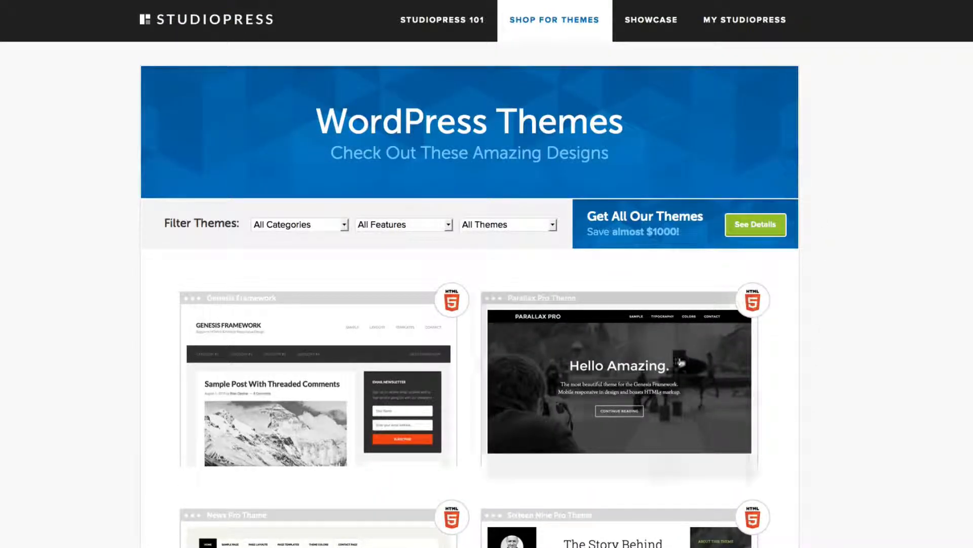
{"action": "scroll", "scroll_direction": "down", "scroll_amount": 3}
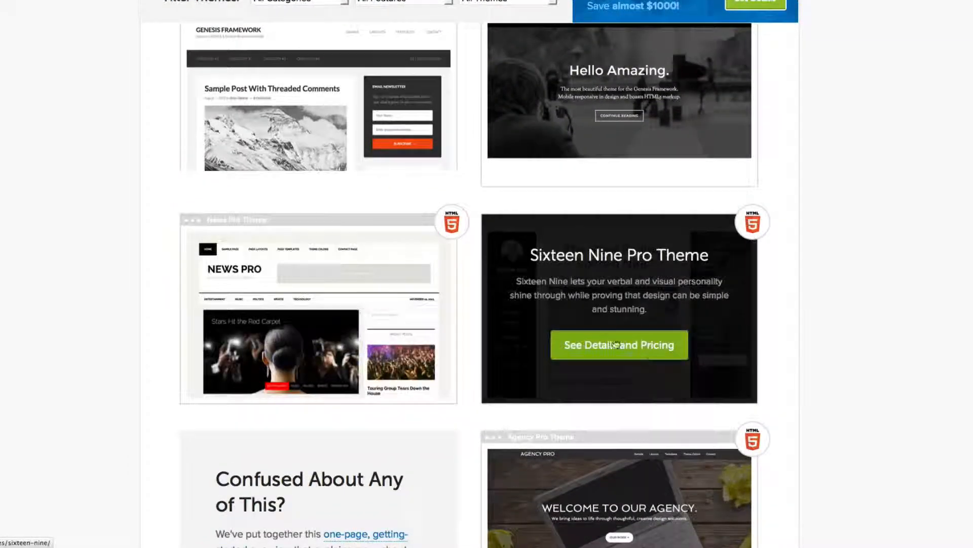
{"action": "scroll", "scroll_direction": "down", "scroll_amount": 3}
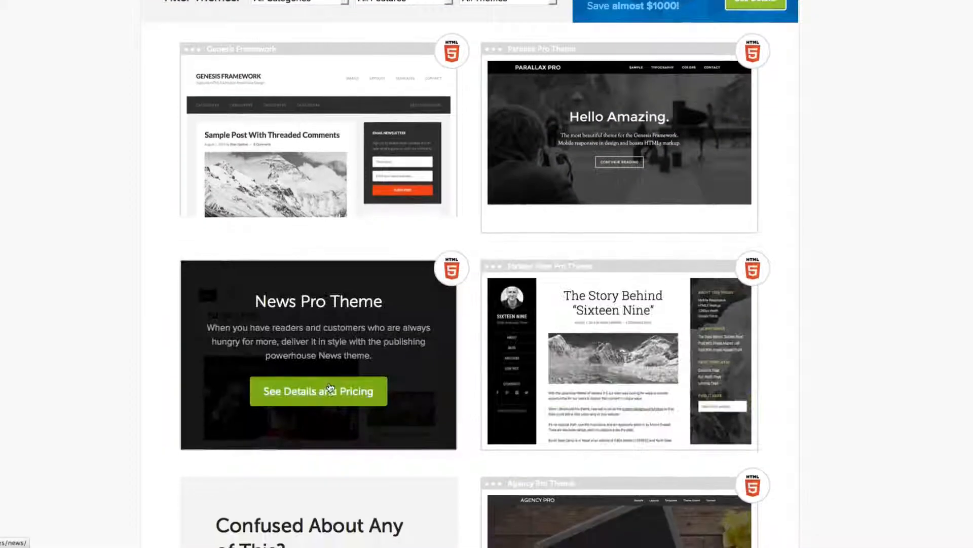
{"action": "left_click", "coordinate": [318, 390]}
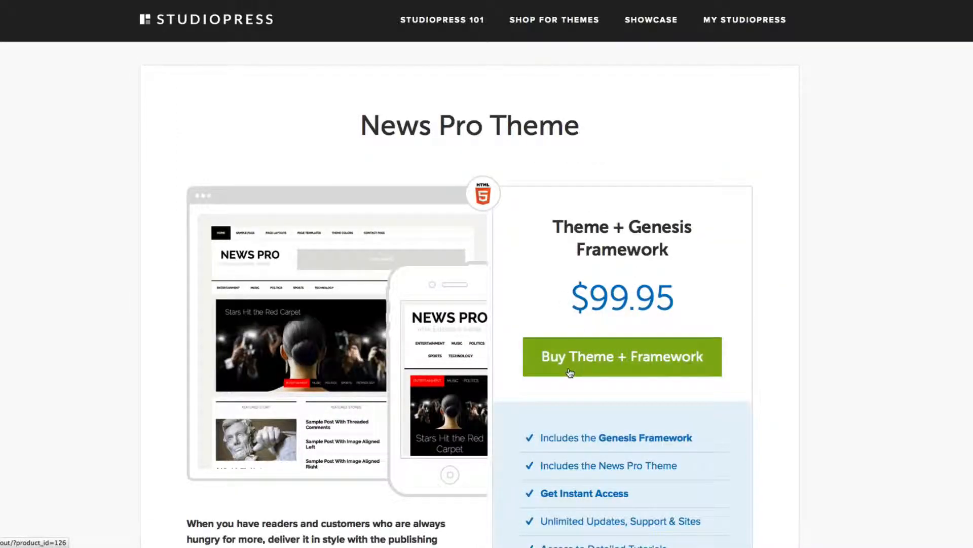
{"action": "mouse_move", "coordinate": [675, 372]}
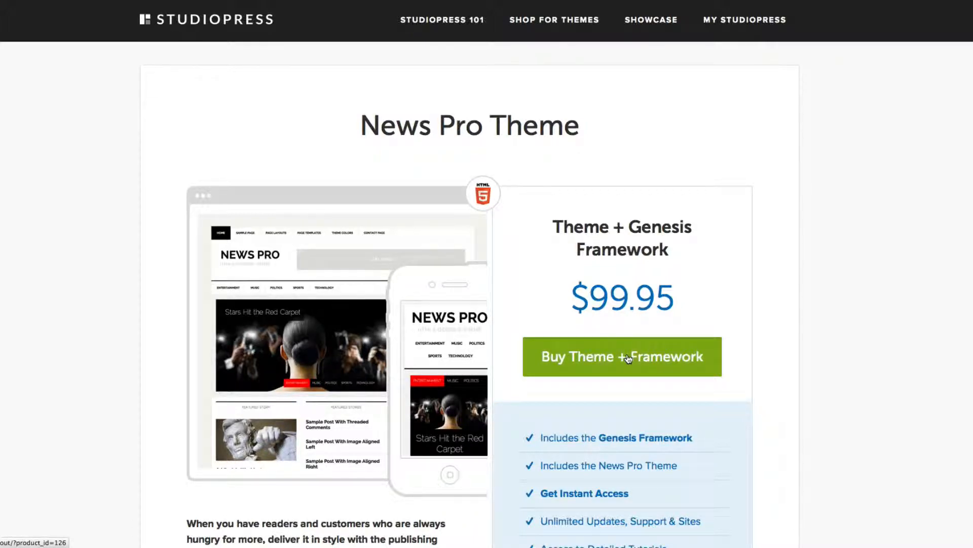
{"action": "mouse_move", "coordinate": [584, 384]}
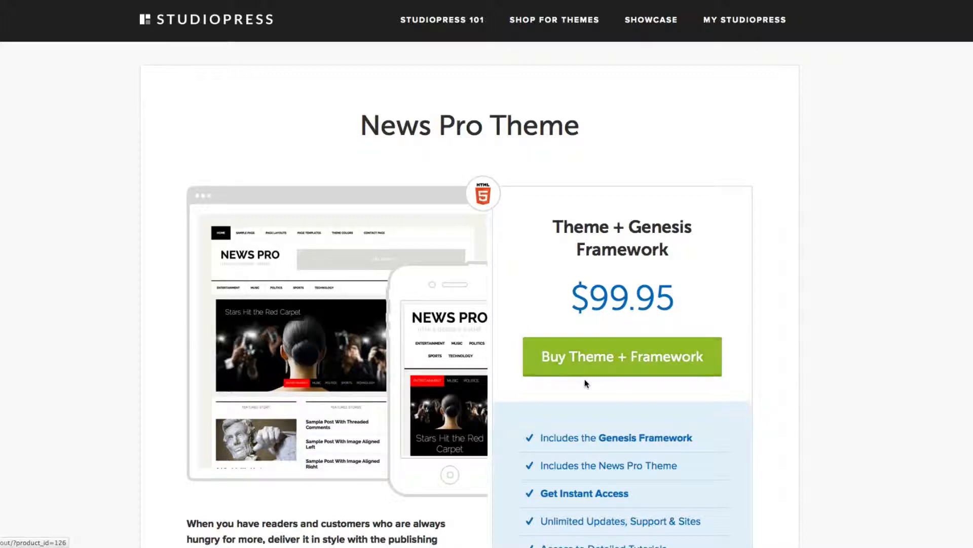
{"action": "scroll", "scroll_direction": "down", "scroll_amount": 3}
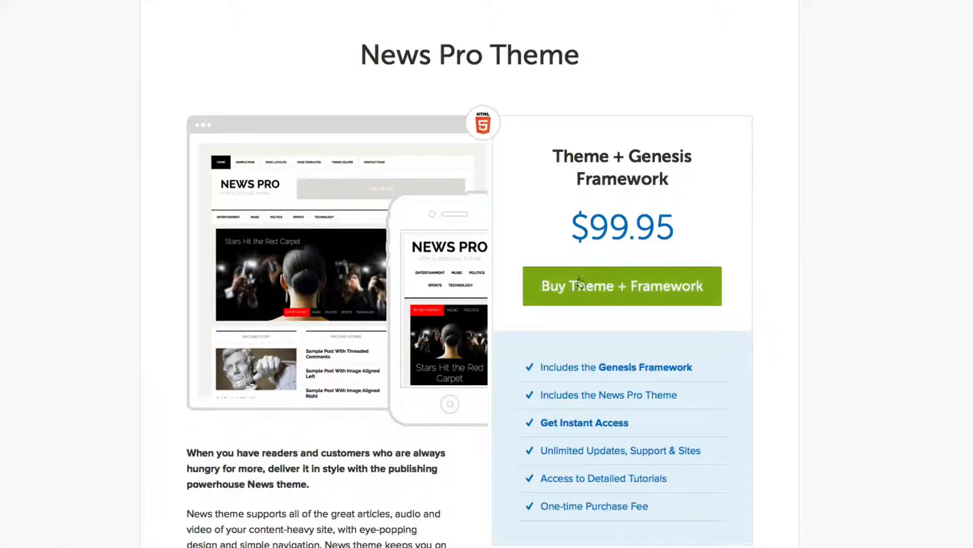
{"action": "scroll", "scroll_direction": "down", "scroll_amount": 3}
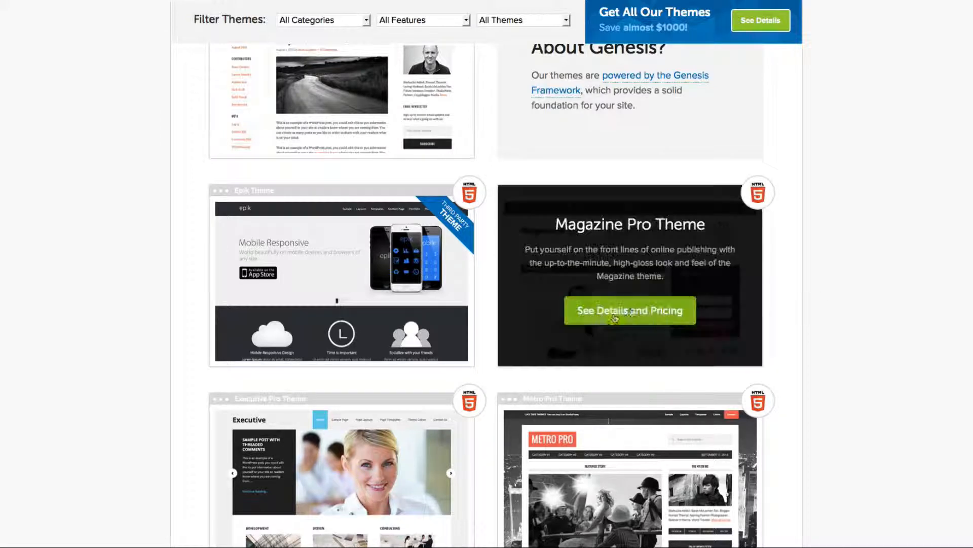
Open See Details and Pricing for the Magazine Pro Theme and look down its product page.
{"action": "left_click", "coordinate": [628, 310]}
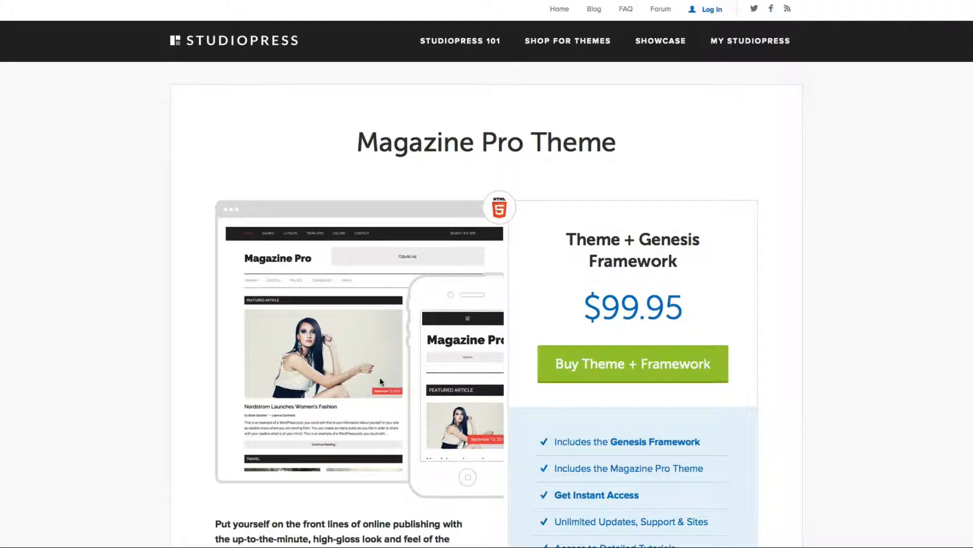
{"action": "scroll", "scroll_direction": "down", "scroll_amount": 3}
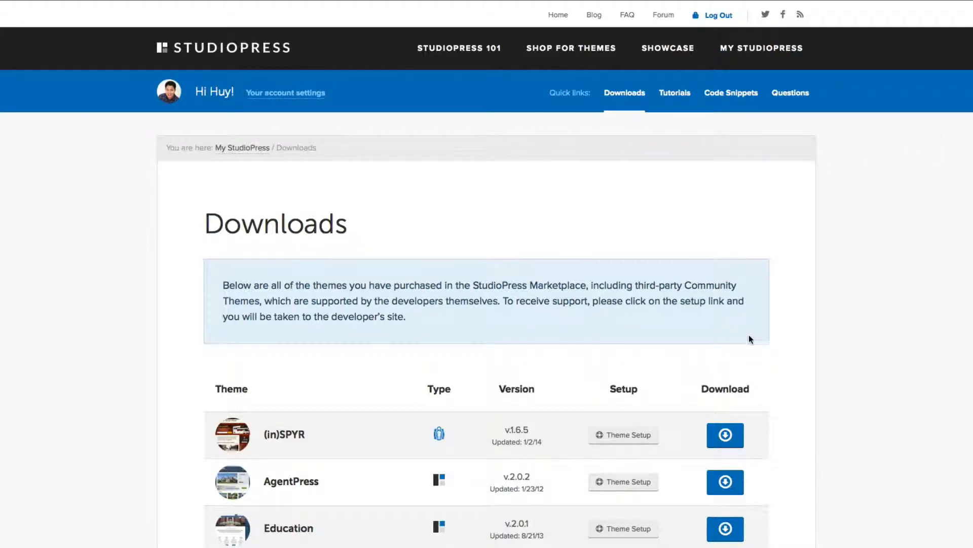
Download the Magazine Pro zip from My StudioPress Downloads and save the file.
{"action": "scroll", "scroll_direction": "down", "scroll_amount": 3}
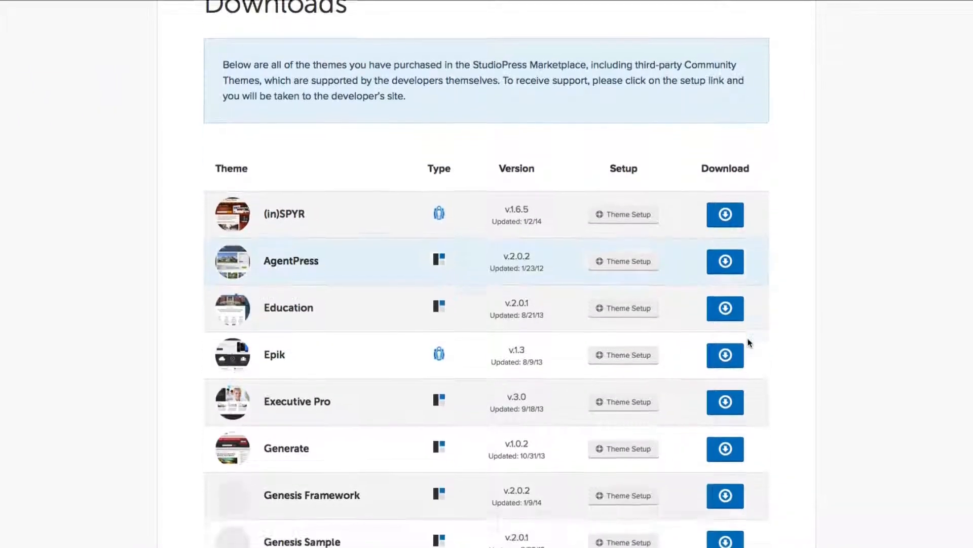
{"action": "scroll", "scroll_direction": "down", "scroll_amount": 3}
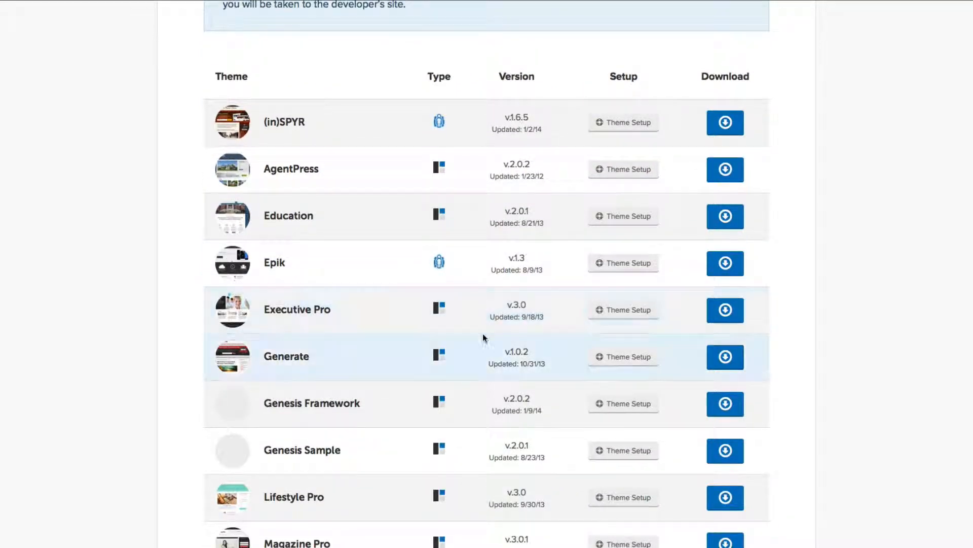
{"action": "scroll", "scroll_direction": "down", "scroll_amount": 3}
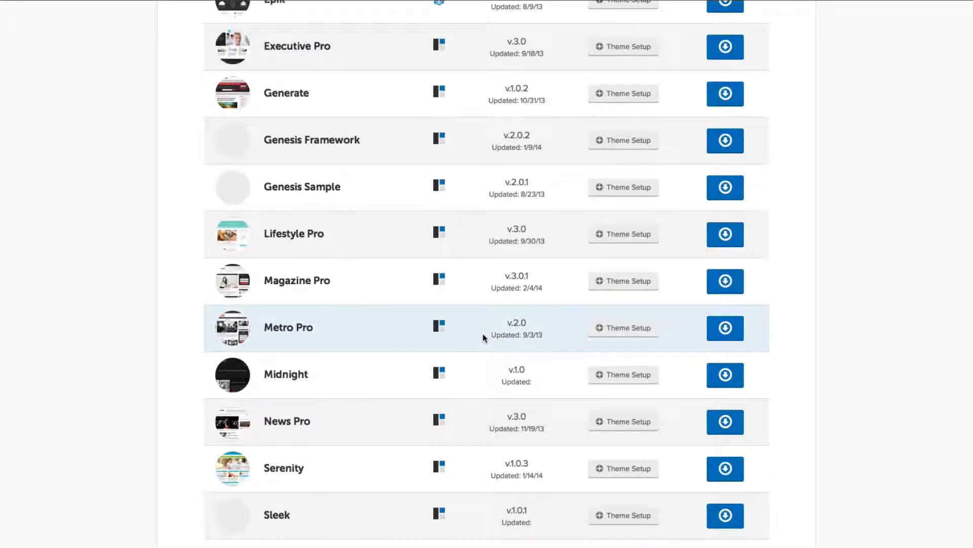
{"action": "mouse_move", "coordinate": [544, 305]}
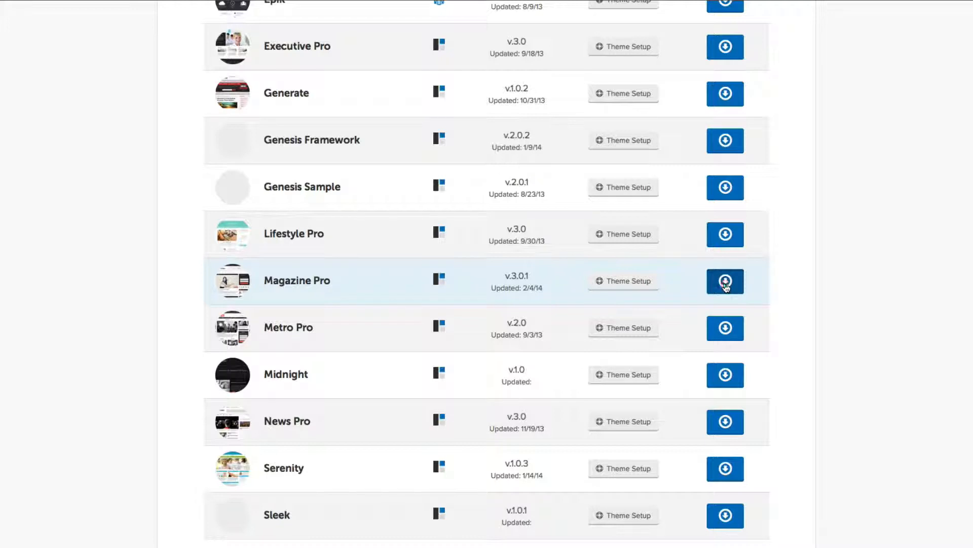
{"action": "left_click", "coordinate": [725, 281]}
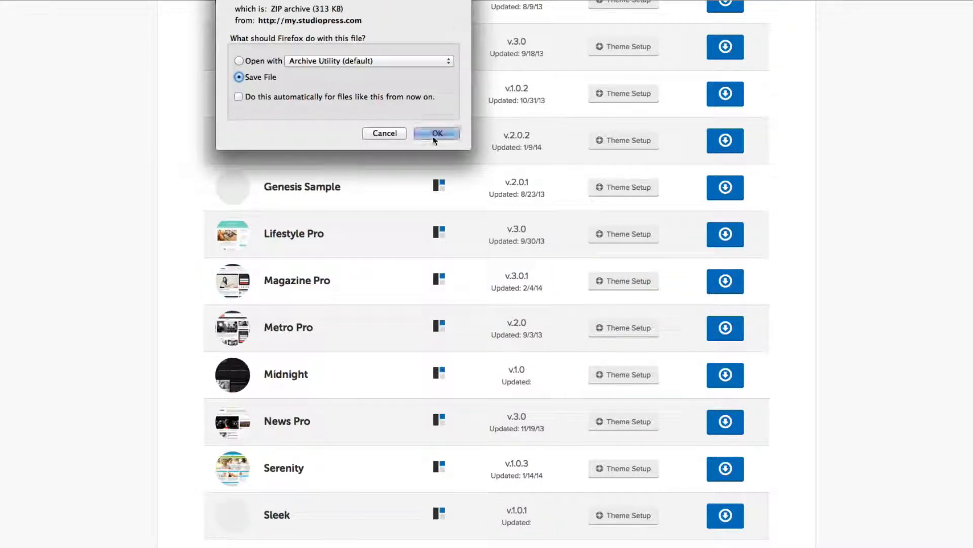
{"action": "left_click", "coordinate": [436, 133]}
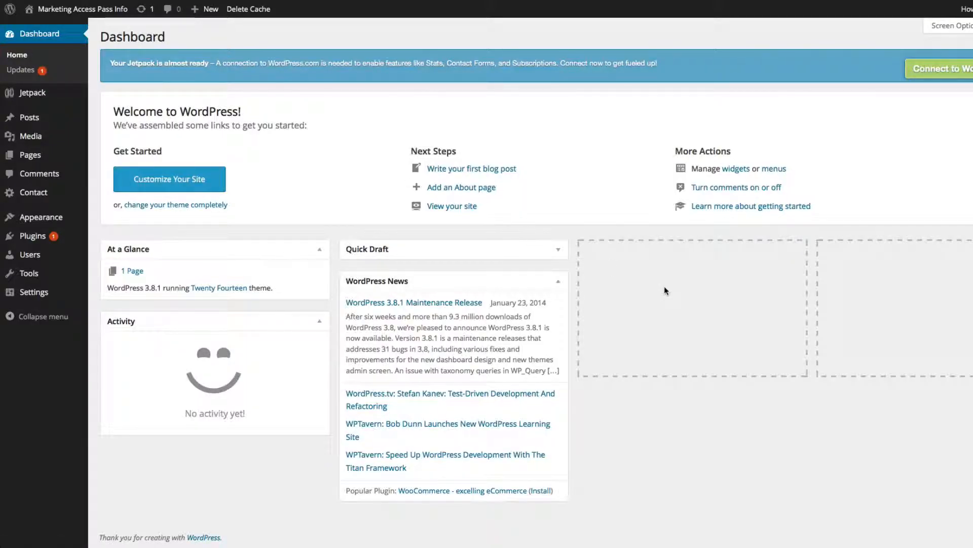
{"action": "mouse_move", "coordinate": [272, 311]}
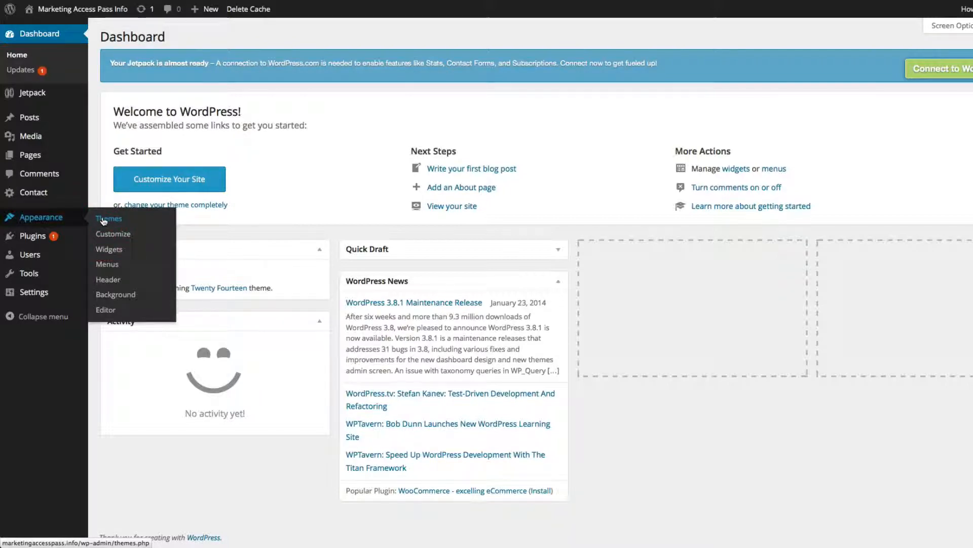
Go to Appearance > Themes, where Twenty Fourteen is current, and start Add New.
{"action": "left_click", "coordinate": [108, 219]}
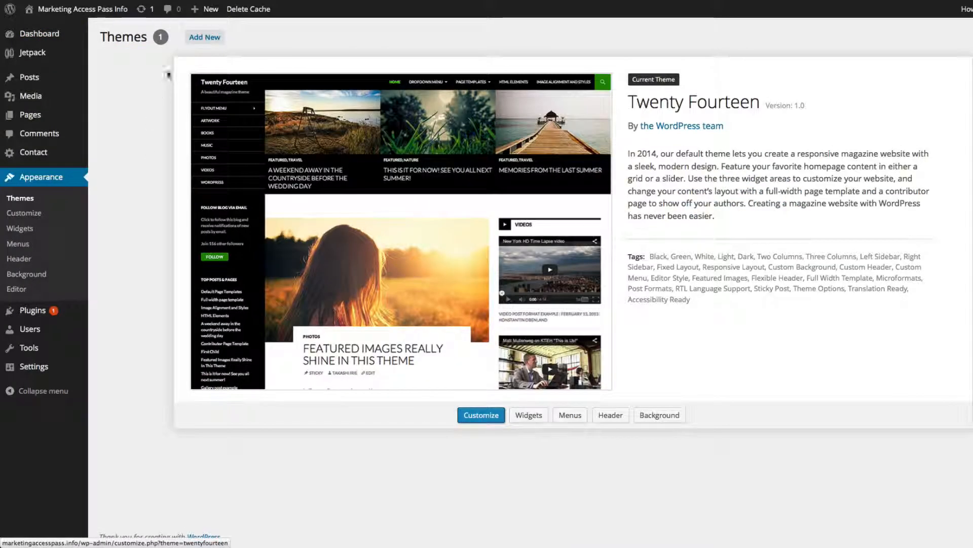
{"action": "left_click", "coordinate": [203, 38]}
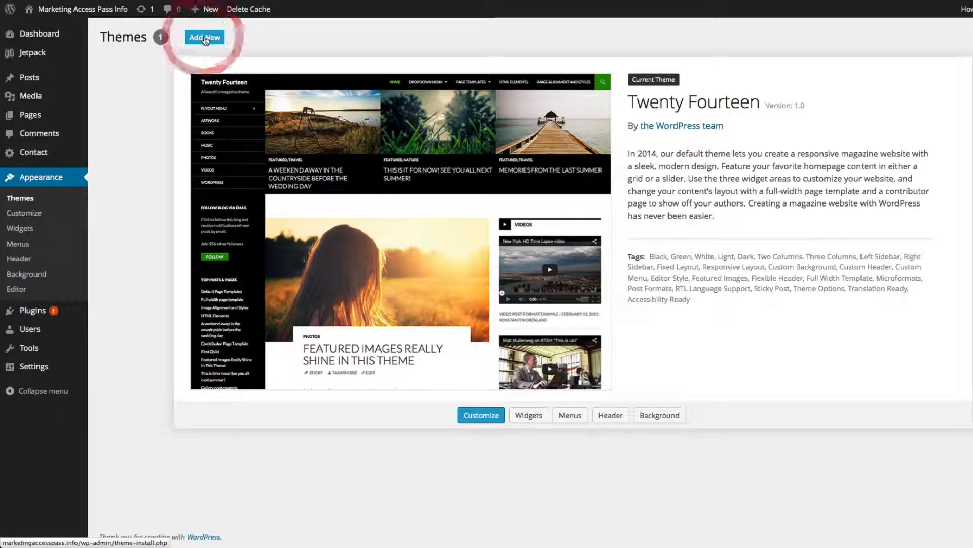
Upload genesis.1.8.2.zip, install it and activate Genesis as the site theme.
{"action": "left_click", "coordinate": [204, 38]}
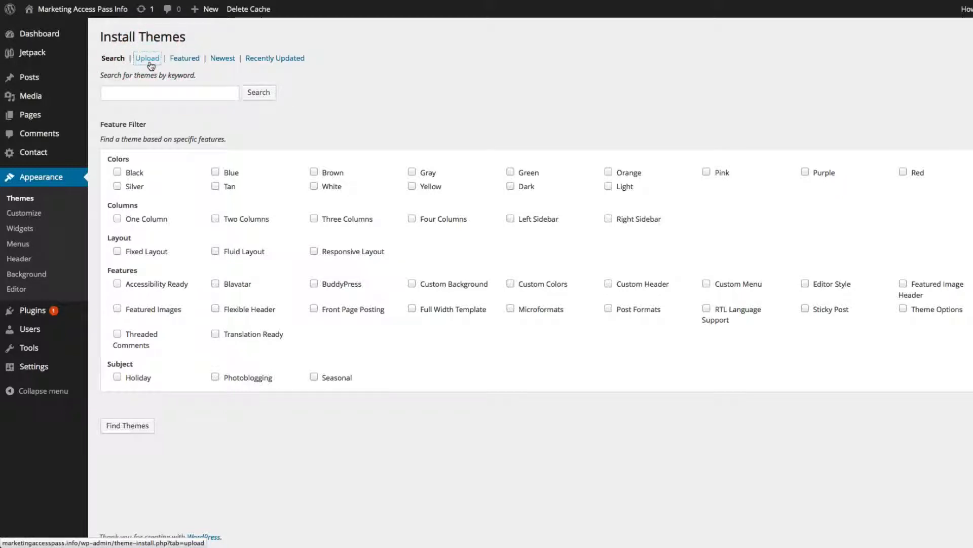
{"action": "left_click", "coordinate": [146, 58]}
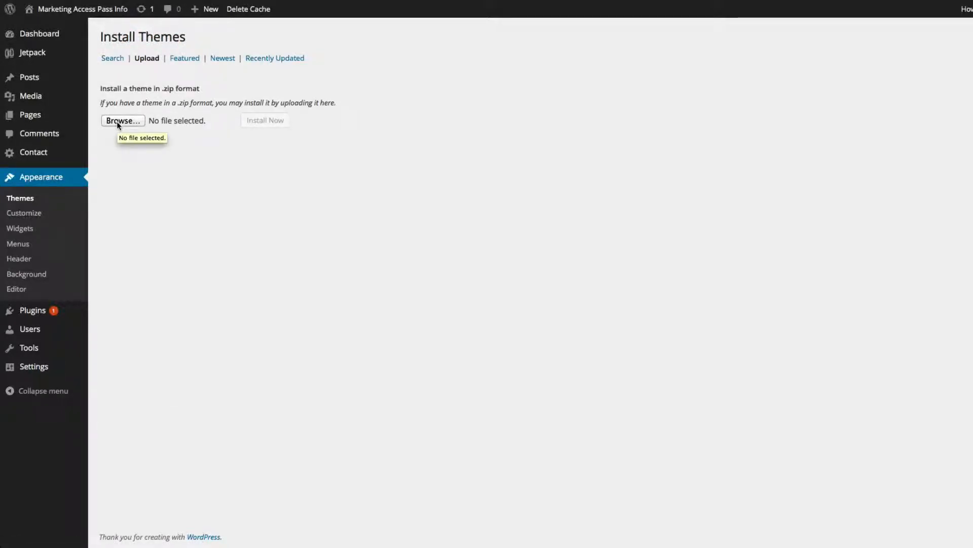
{"action": "left_click", "coordinate": [122, 121]}
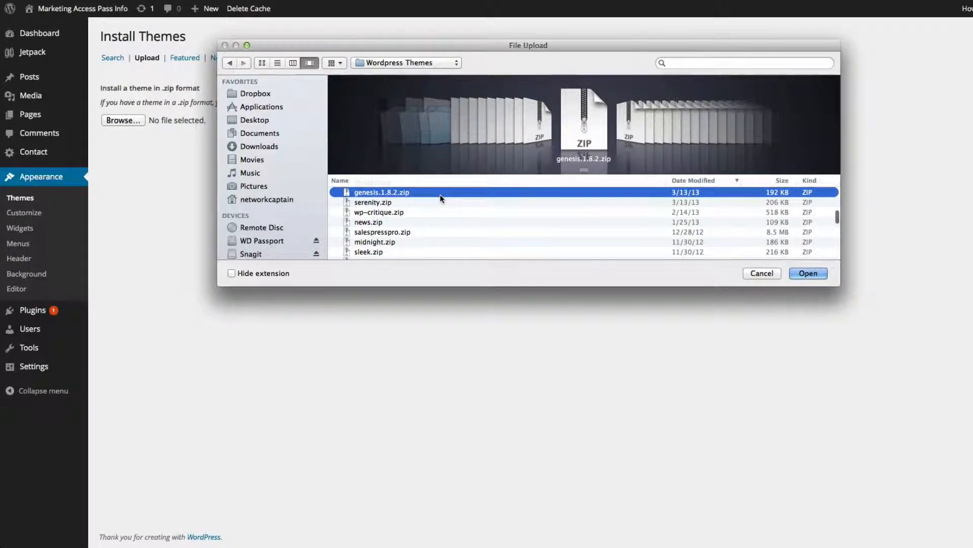
{"action": "left_click", "coordinate": [808, 273]}
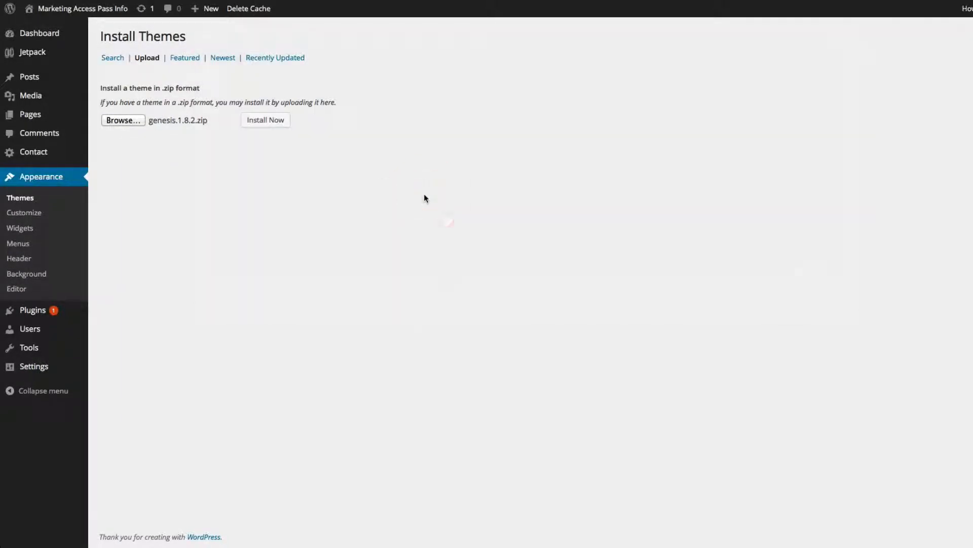
{"action": "left_click", "coordinate": [265, 120]}
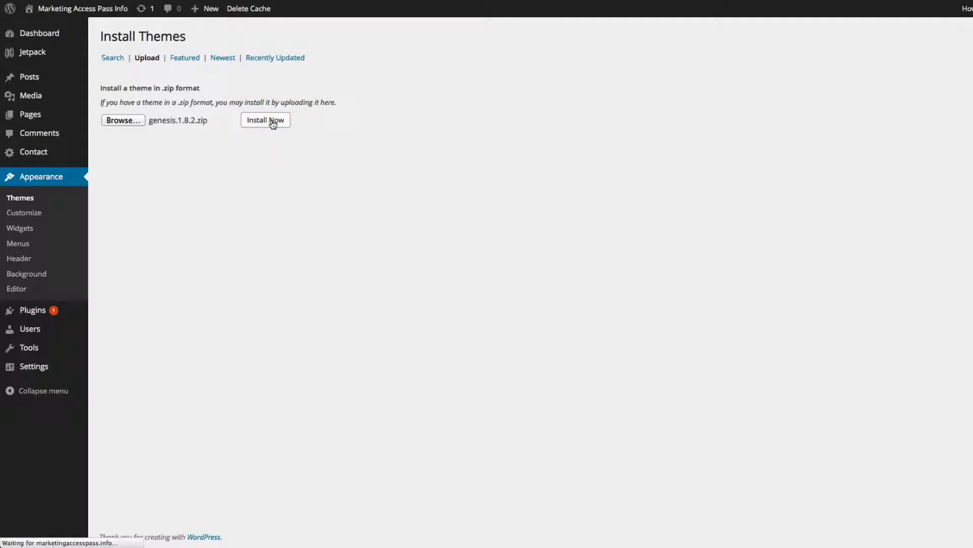
{"action": "left_click", "coordinate": [264, 120]}
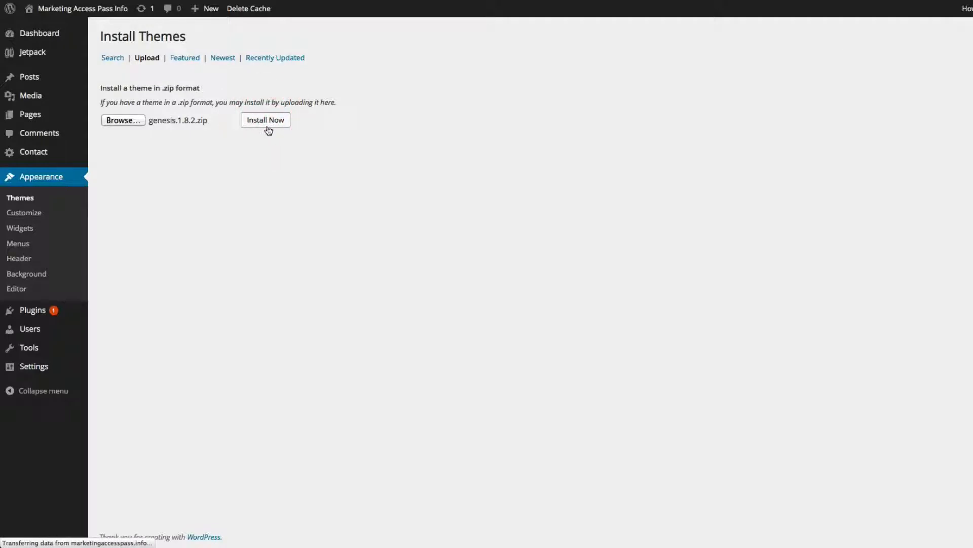
{"action": "left_click", "coordinate": [265, 119]}
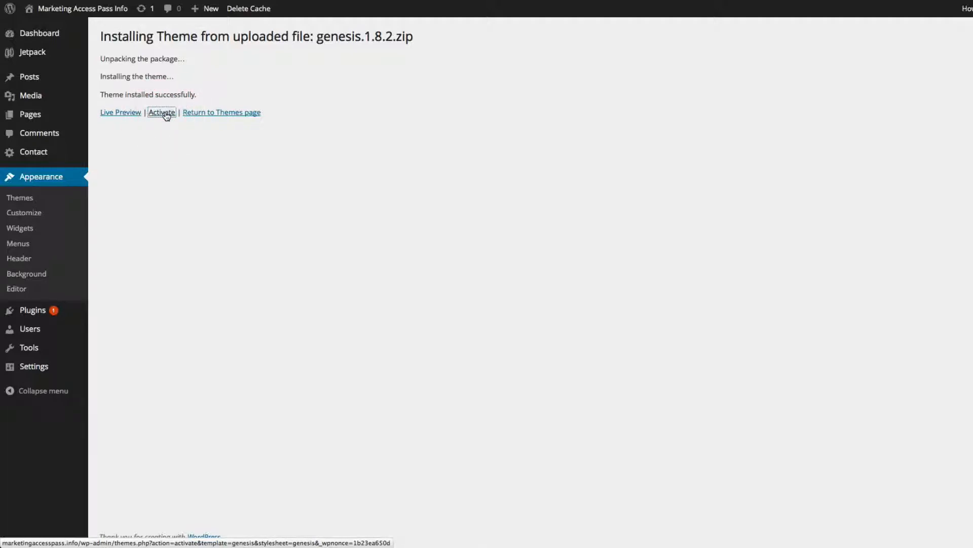
{"action": "left_click", "coordinate": [161, 112]}
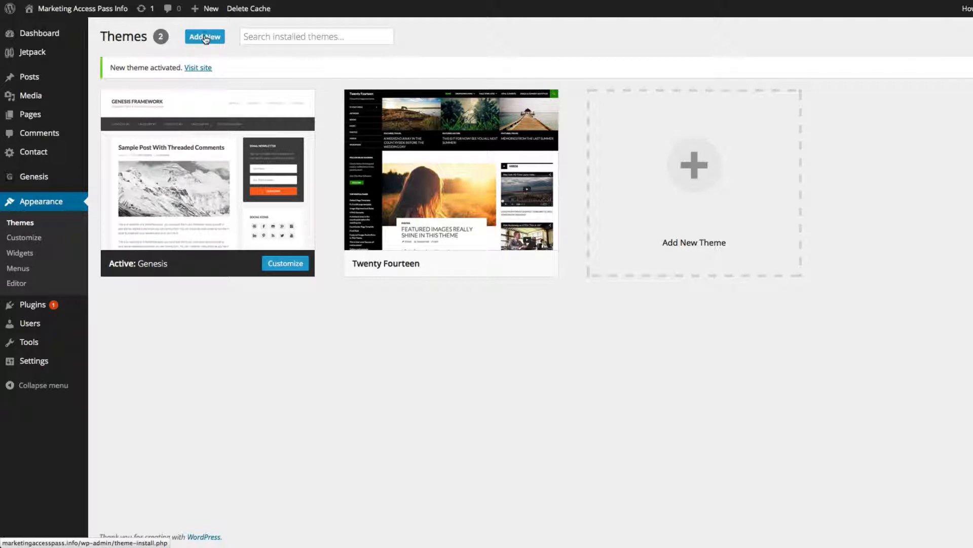
Upload and install magazine-pro.zip, activate it as the Genesis child theme, and visit the live site.
{"action": "left_click", "coordinate": [204, 37]}
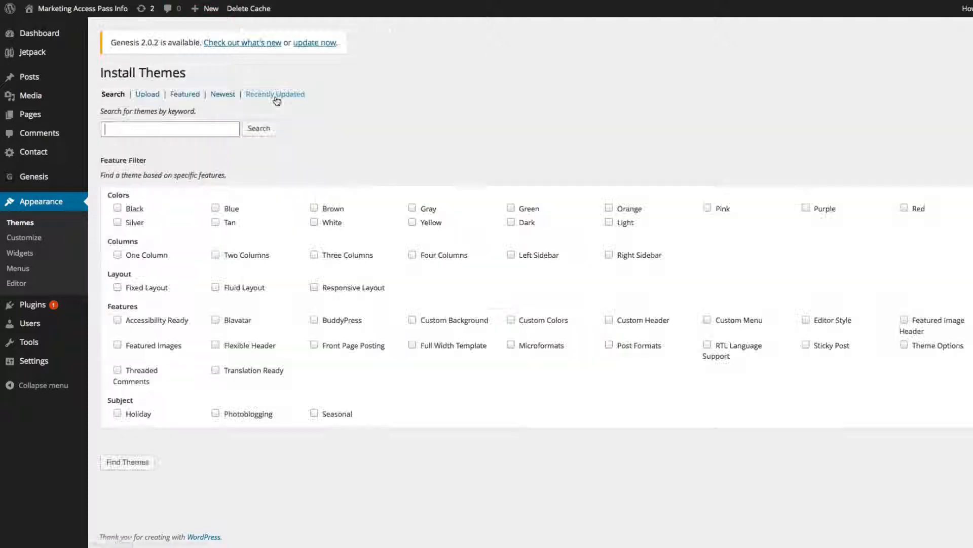
{"action": "left_click", "coordinate": [147, 93]}
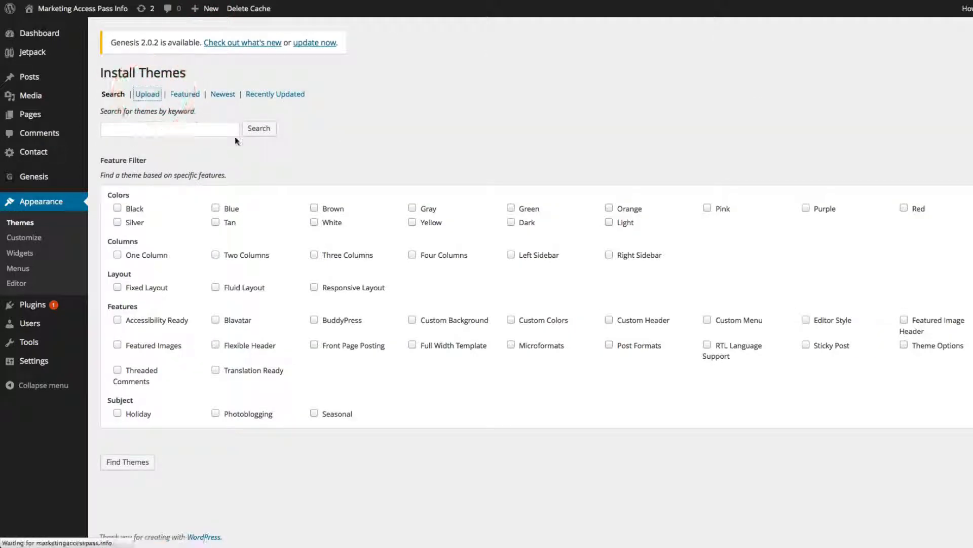
{"action": "left_click", "coordinate": [147, 93]}
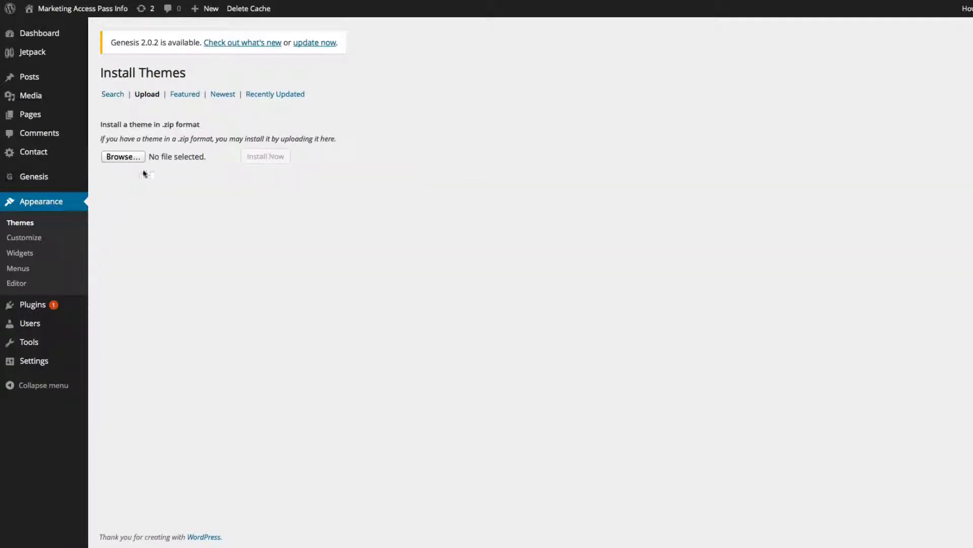
{"action": "left_click", "coordinate": [123, 156]}
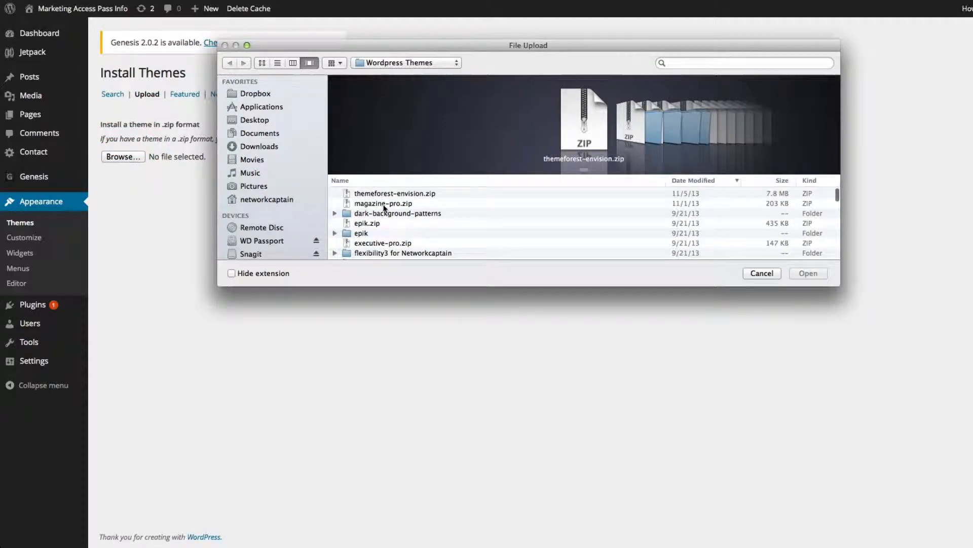
{"action": "left_click", "coordinate": [383, 203]}
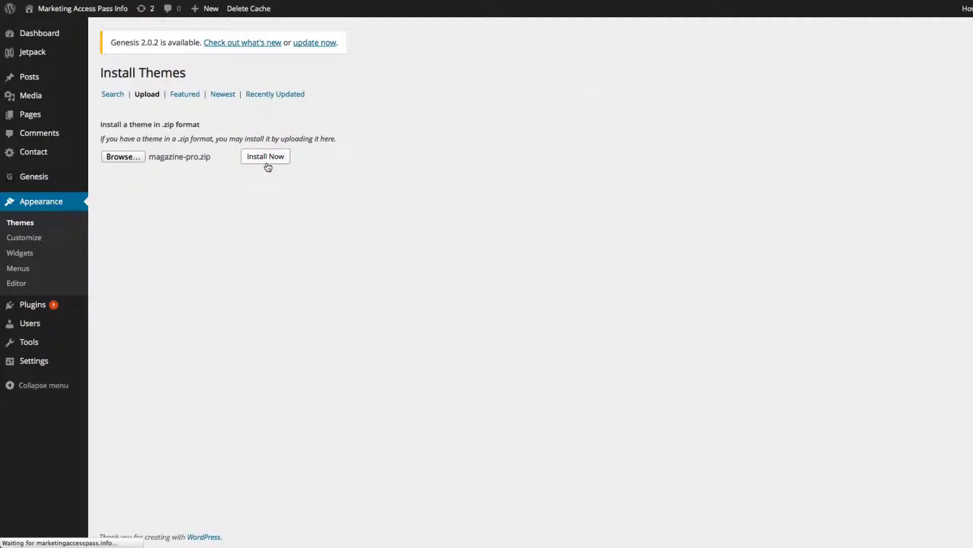
{"action": "left_click", "coordinate": [264, 157]}
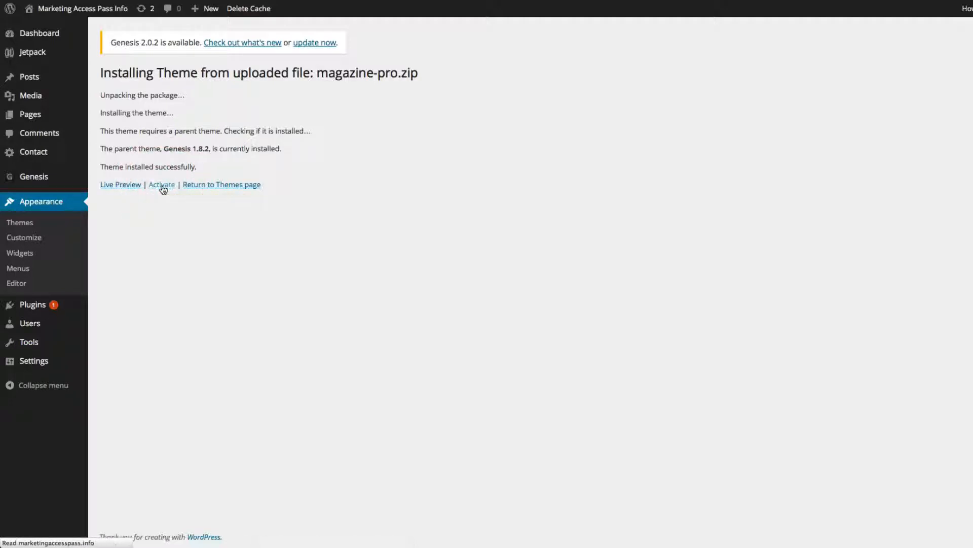
{"action": "left_click", "coordinate": [161, 185]}
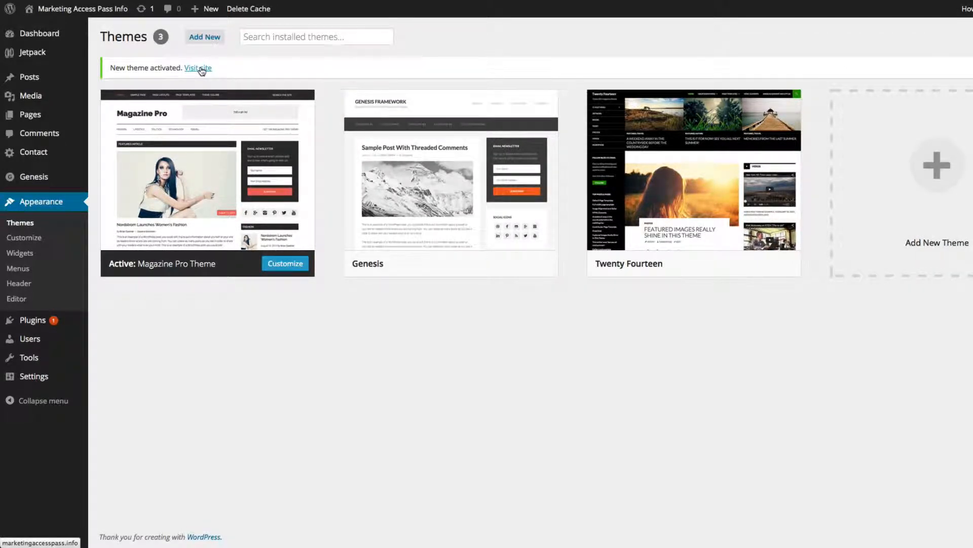
{"action": "left_click", "coordinate": [198, 68]}
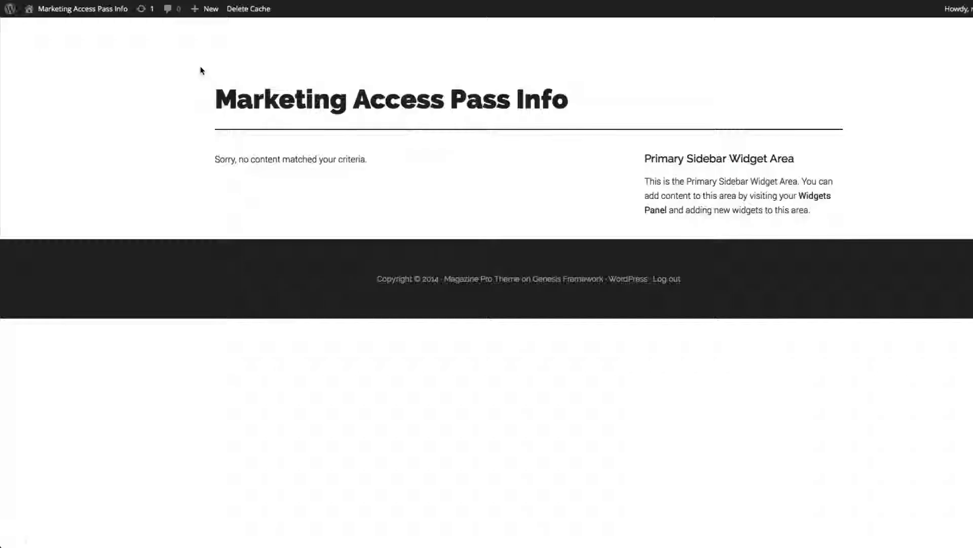